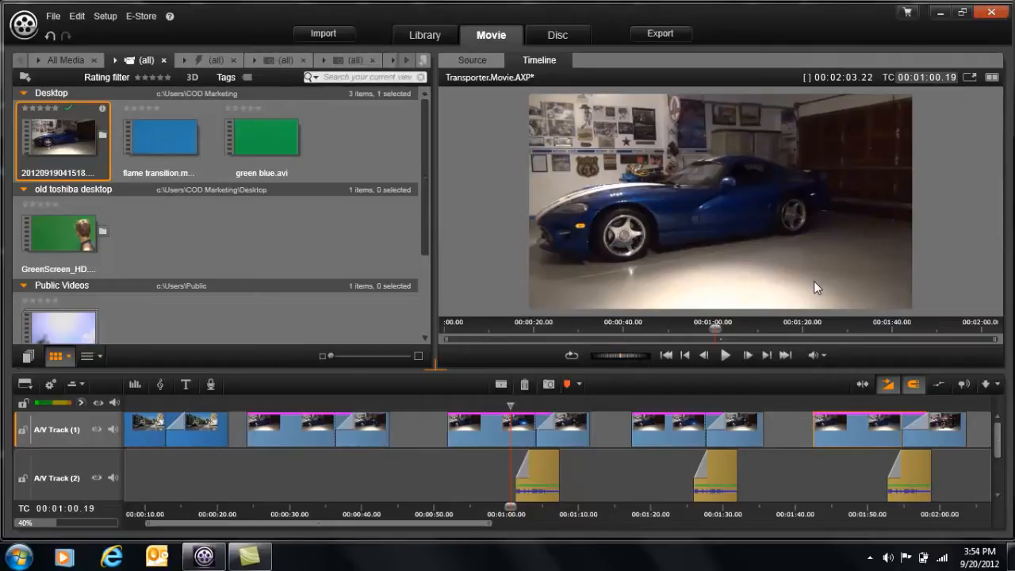
pyautogui.moveTo(489, 406)
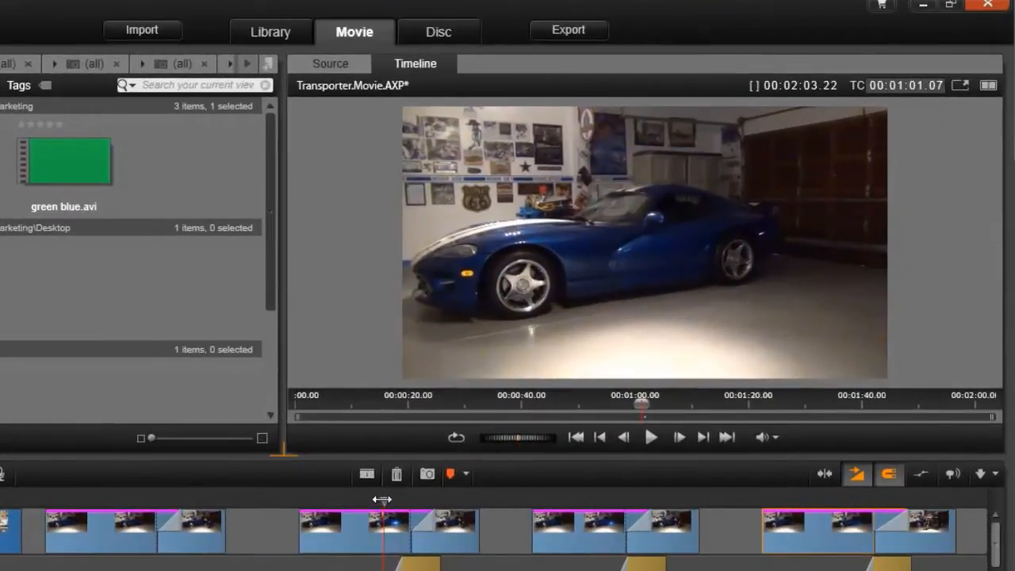
# Cue through the first, later and last transporter sequences, then show the raw MTS car clip in the Source player.
pyautogui.click(650, 437)
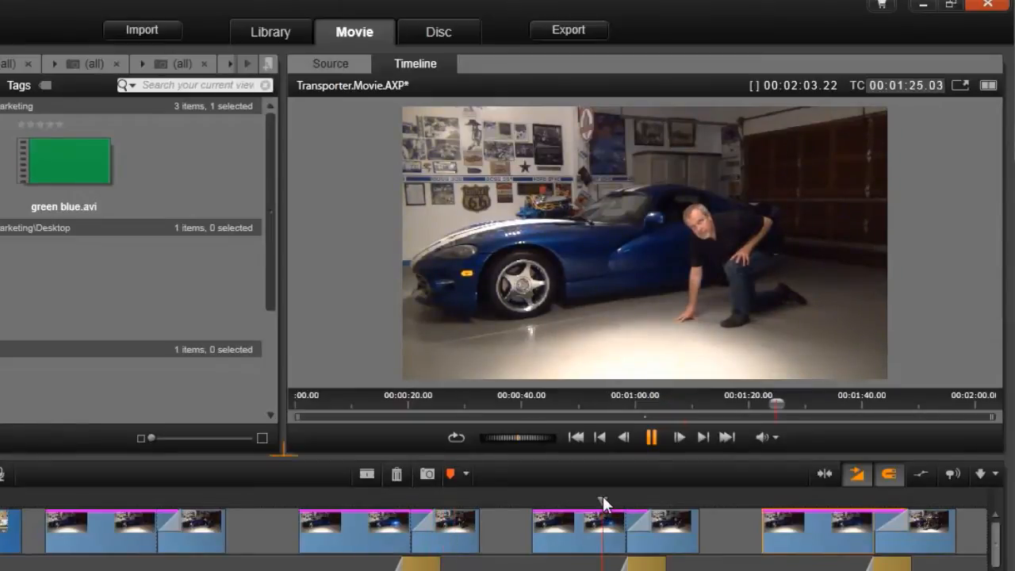
pyautogui.click(650, 437)
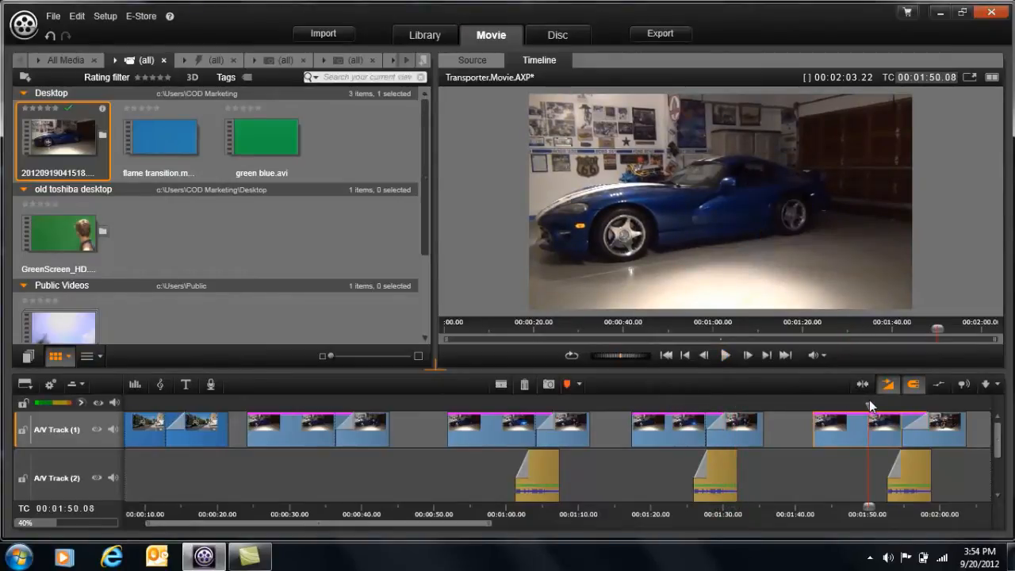
pyautogui.click(723, 355)
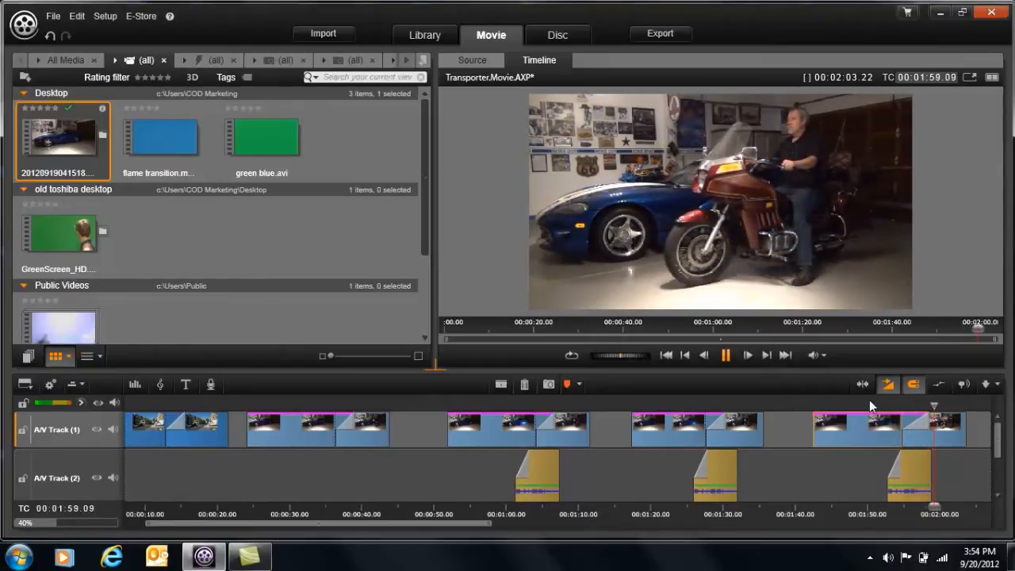
pyautogui.click(723, 355)
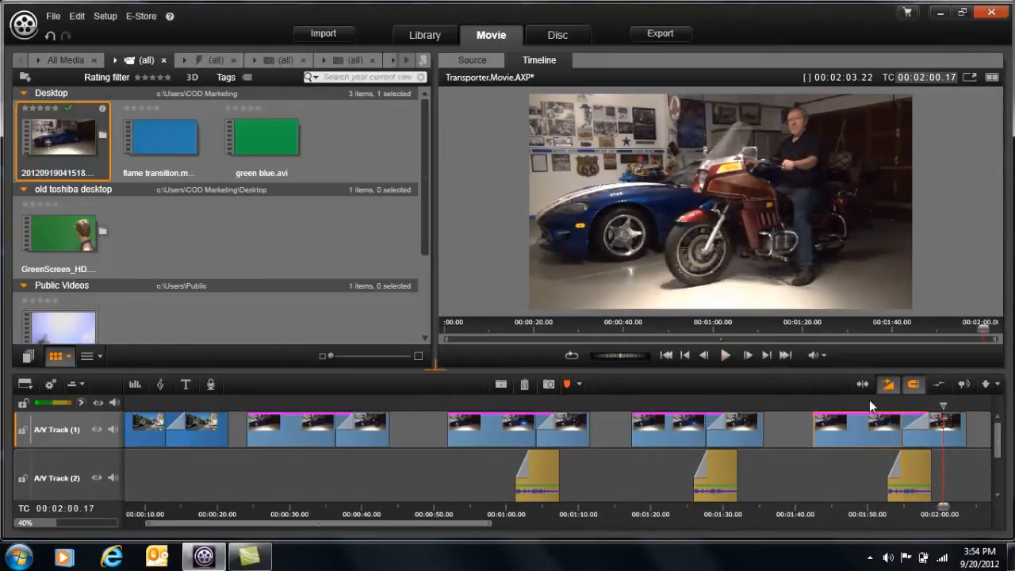
pyautogui.click(472, 60)
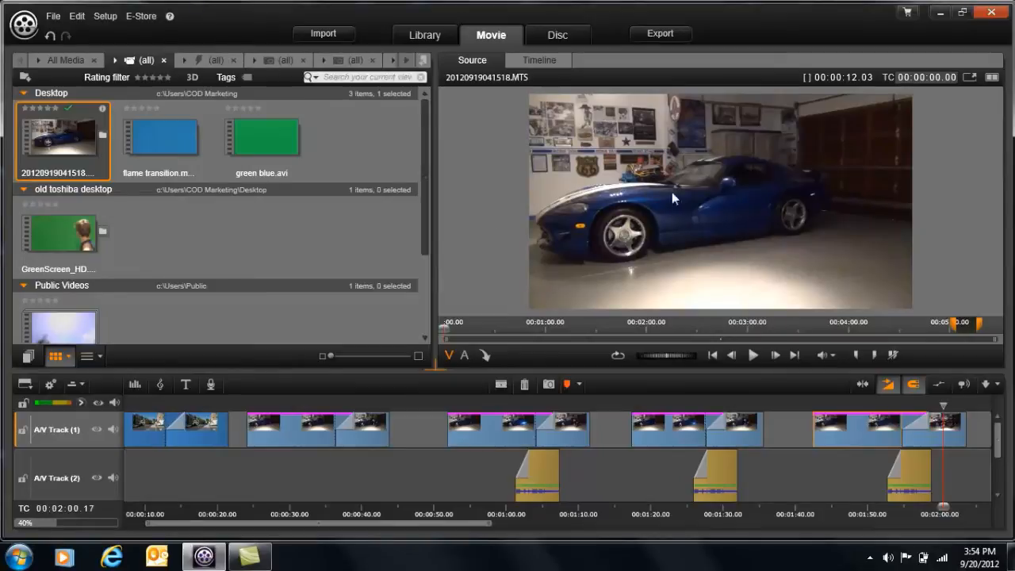
pyautogui.moveTo(622, 197)
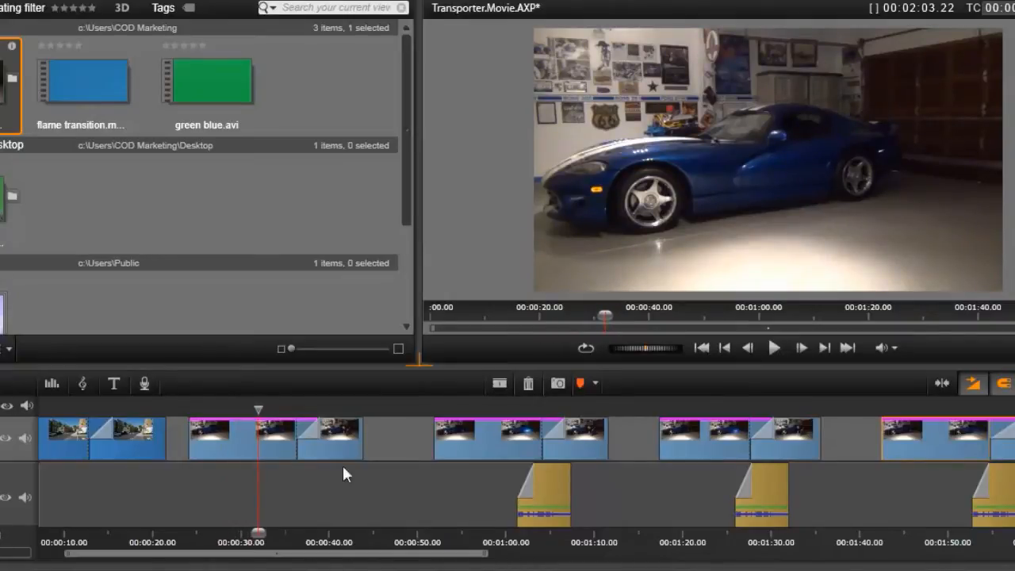
pyautogui.moveTo(318, 434)
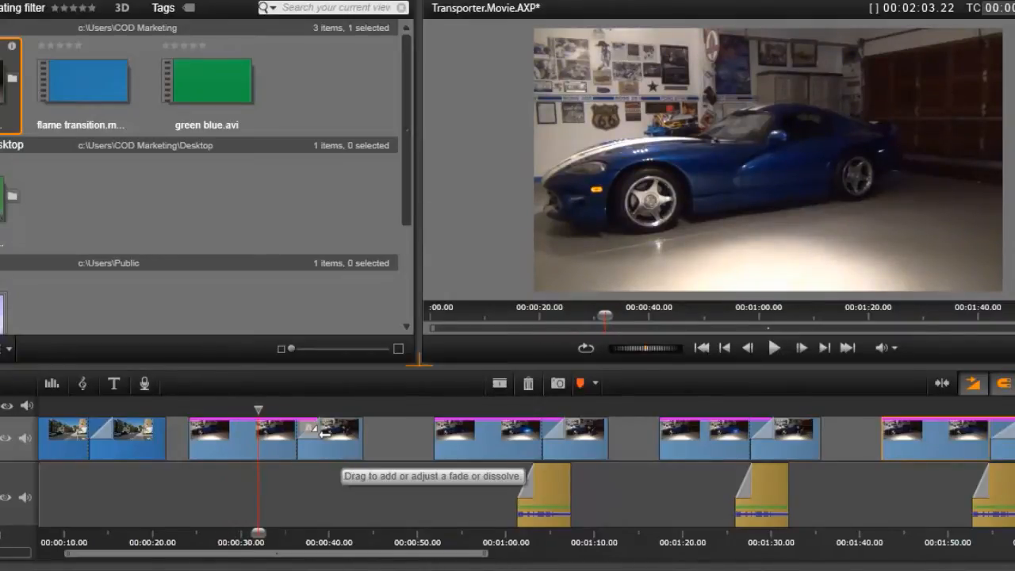
# Fade the man in beside the car with a start dissolve, shorten it, and preview from just before it.
pyautogui.moveTo(257, 533); pyautogui.dragTo(298, 533)
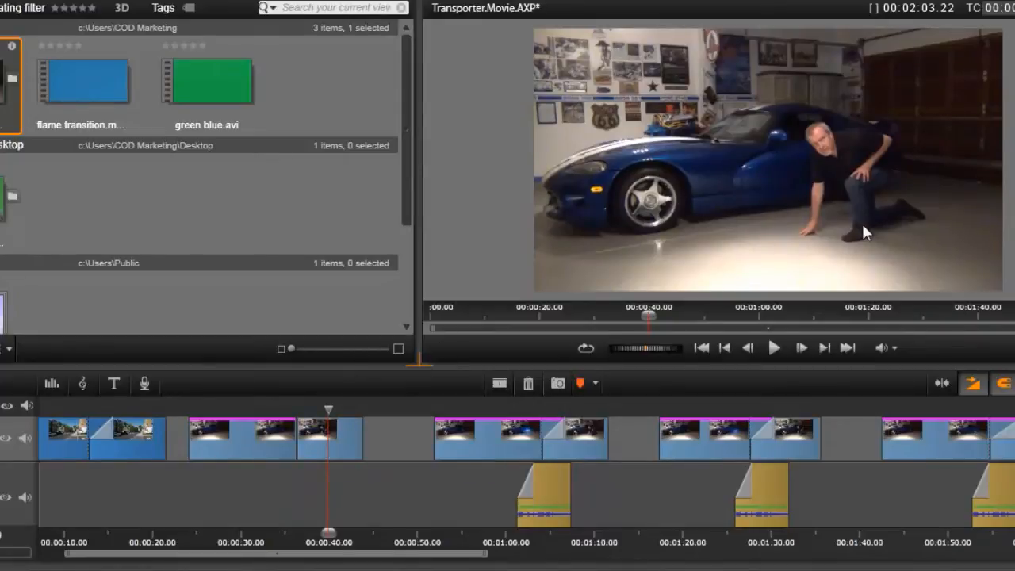
pyautogui.moveTo(403, 429)
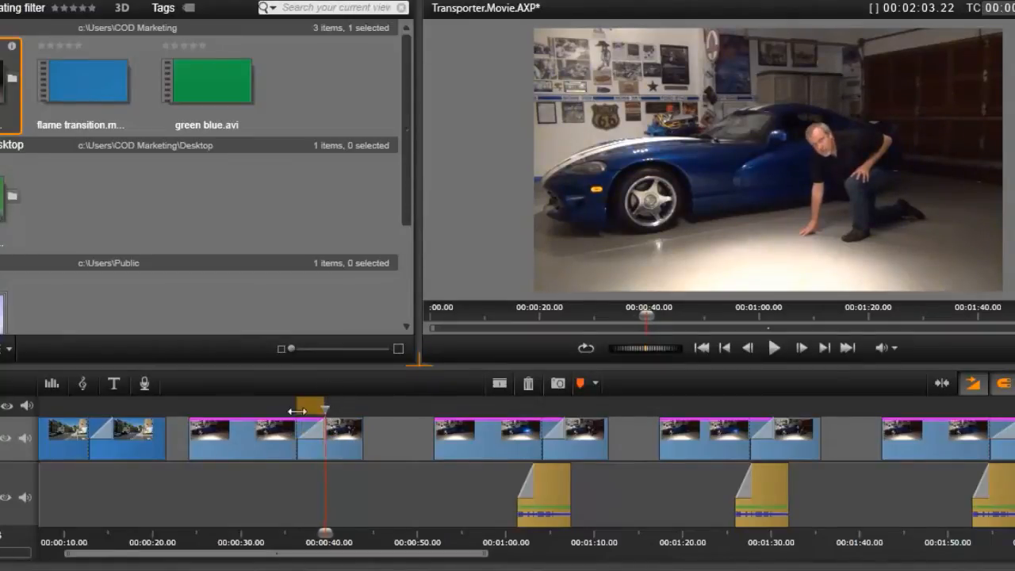
pyautogui.moveTo(323, 411); pyautogui.dragTo(276, 410)
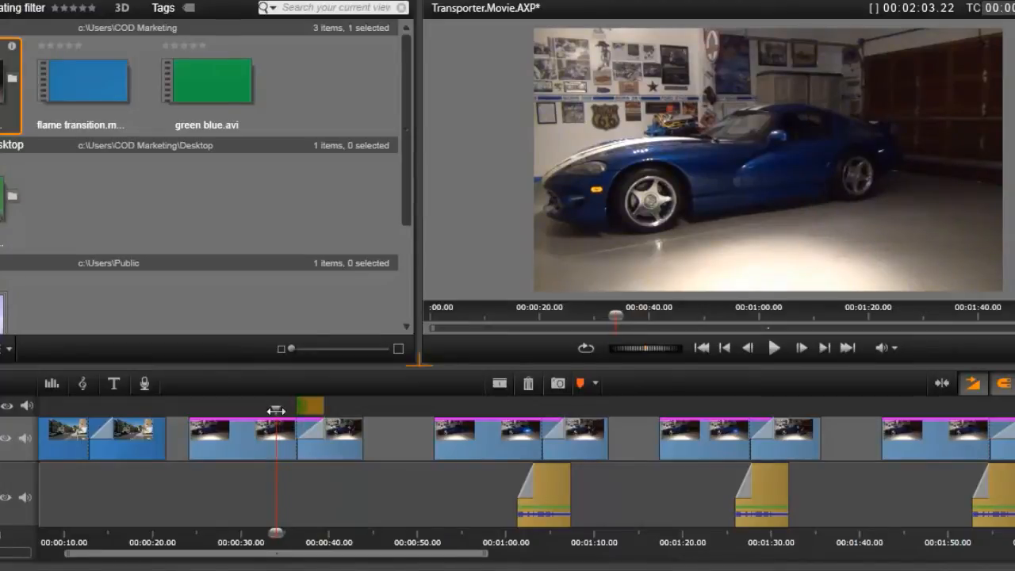
pyautogui.click(774, 347)
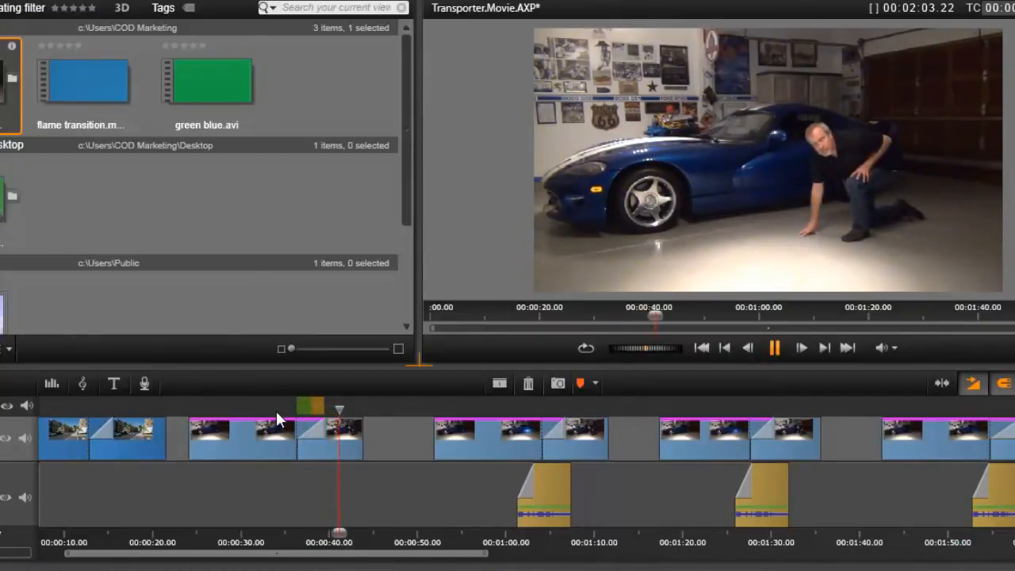
pyautogui.click(774, 348)
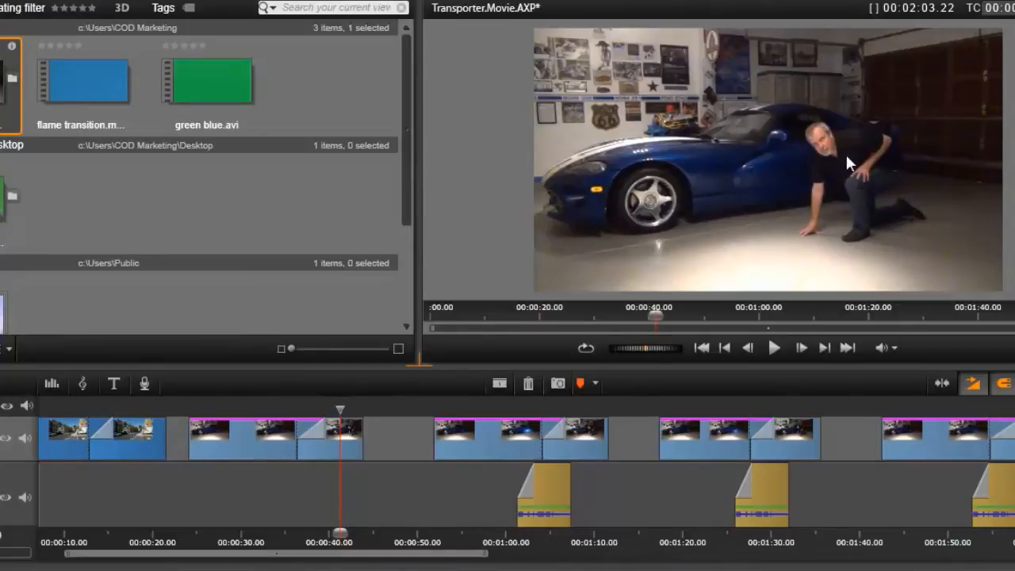
pyautogui.moveTo(828, 140)
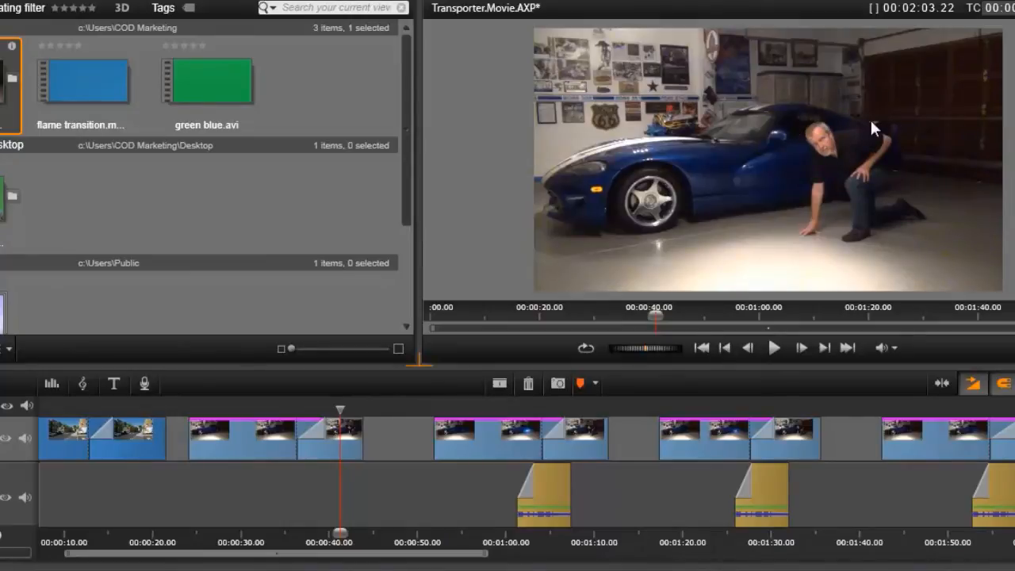
pyautogui.moveTo(823, 171)
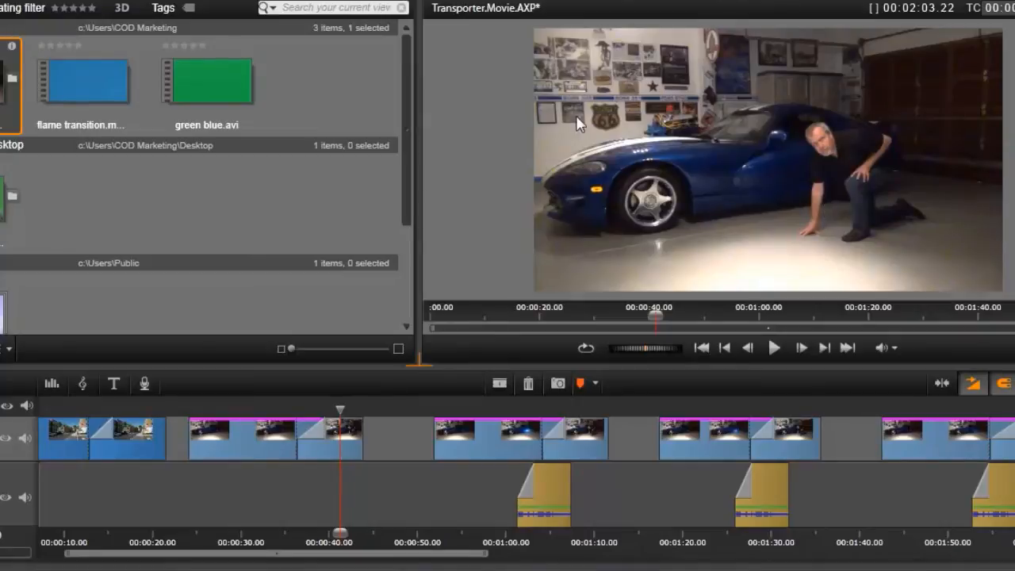
pyautogui.moveTo(975, 149)
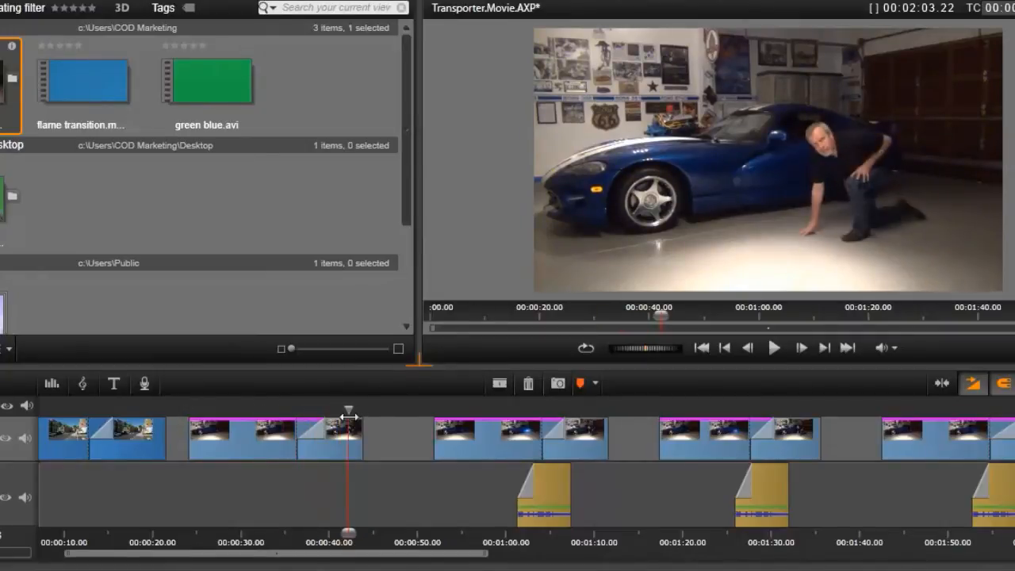
pyautogui.moveTo(349, 409); pyautogui.dragTo(495, 409)
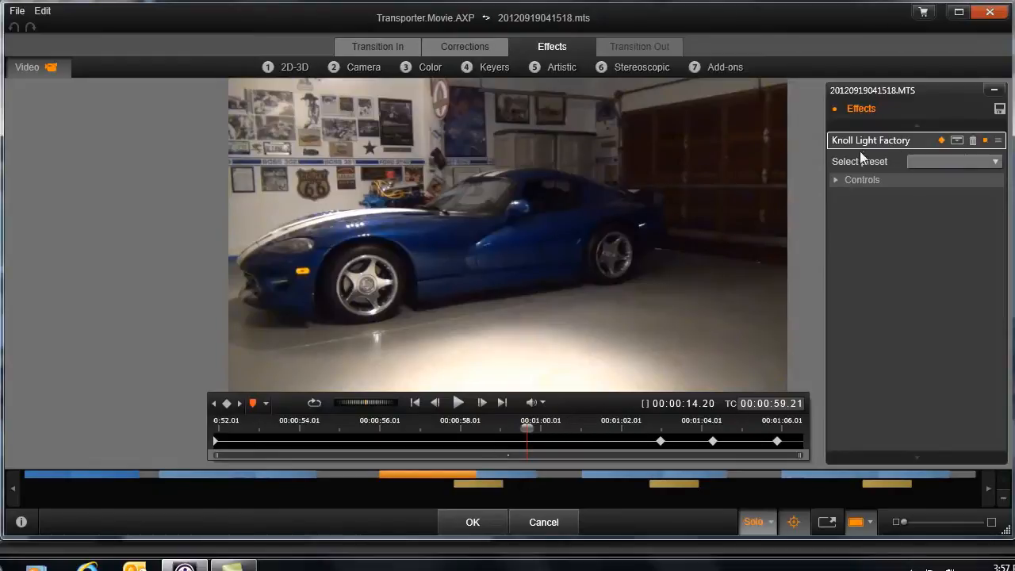
# Scrub the Knoll Light Factory flare keyframes to where the man materialises and bring the glow's brightness to 0.
pyautogui.click(861, 179)
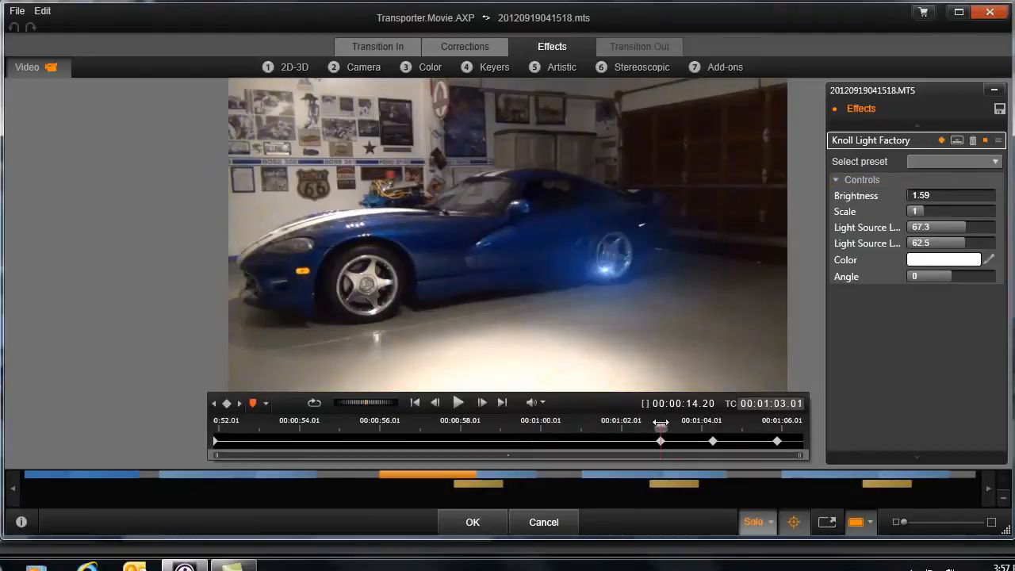
pyautogui.moveTo(660, 428); pyautogui.dragTo(744, 428)
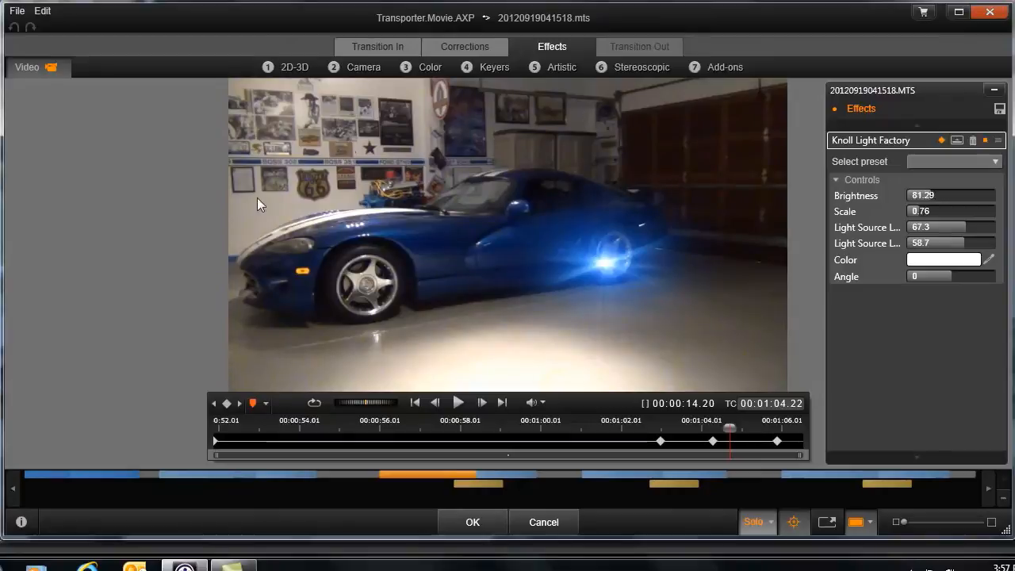
pyautogui.moveTo(589, 320)
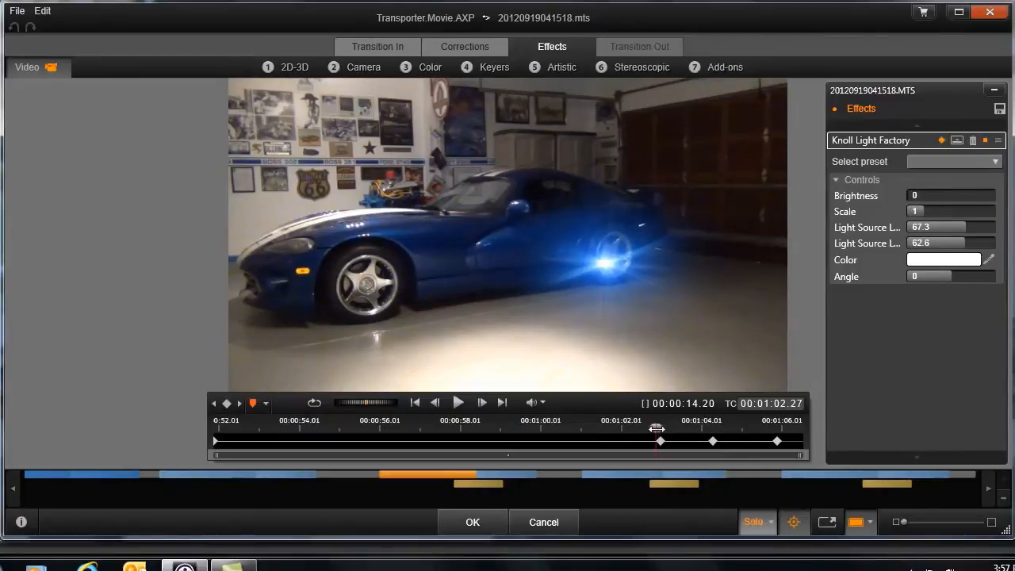
pyautogui.moveTo(657, 430); pyautogui.dragTo(721, 430)
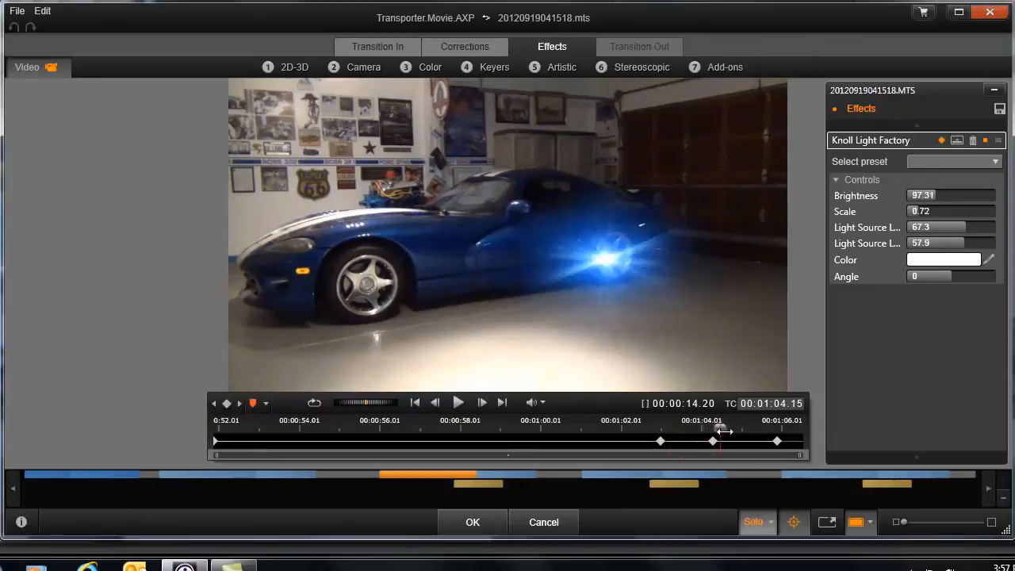
pyautogui.moveTo(721, 428); pyautogui.dragTo(701, 428)
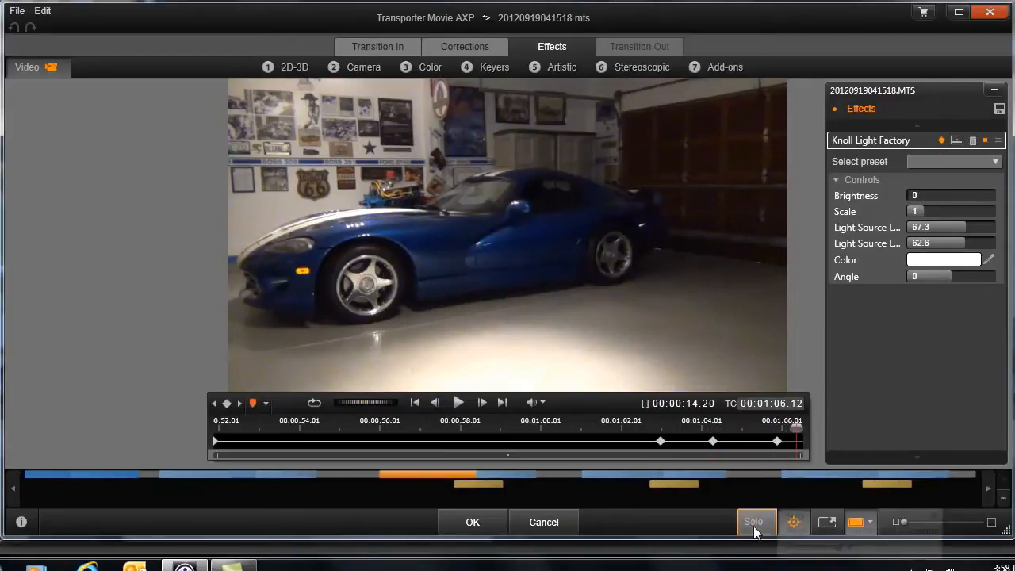
pyautogui.moveTo(777, 441); pyautogui.dragTo(660, 441)
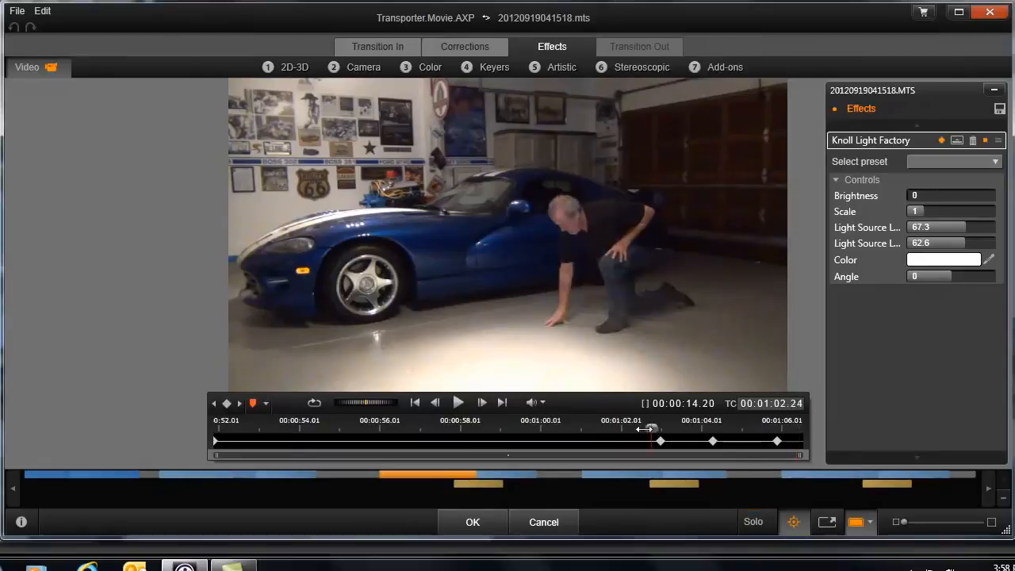
pyautogui.moveTo(650, 429); pyautogui.dragTo(685, 428)
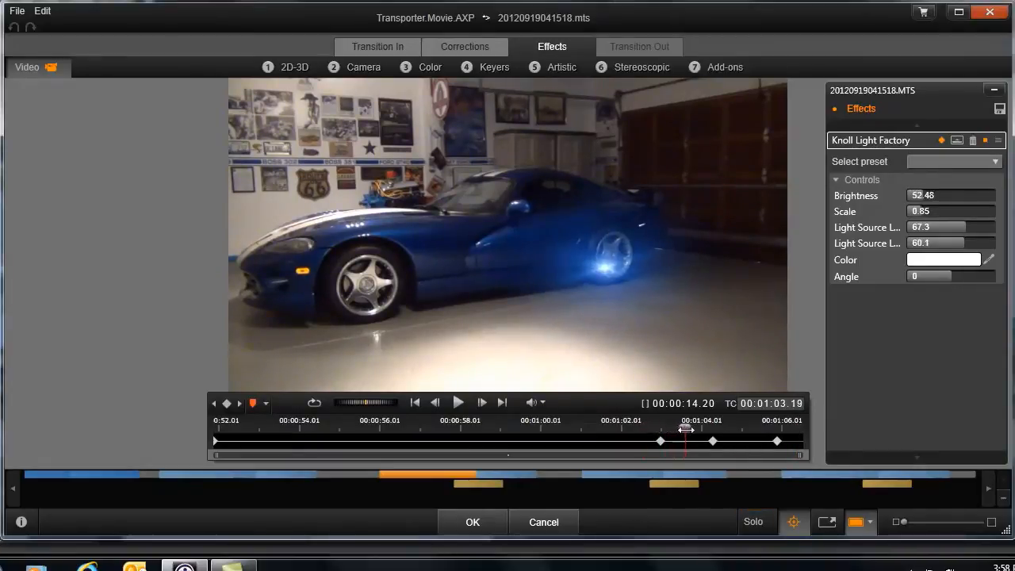
pyautogui.moveTo(685, 428); pyautogui.dragTo(717, 428)
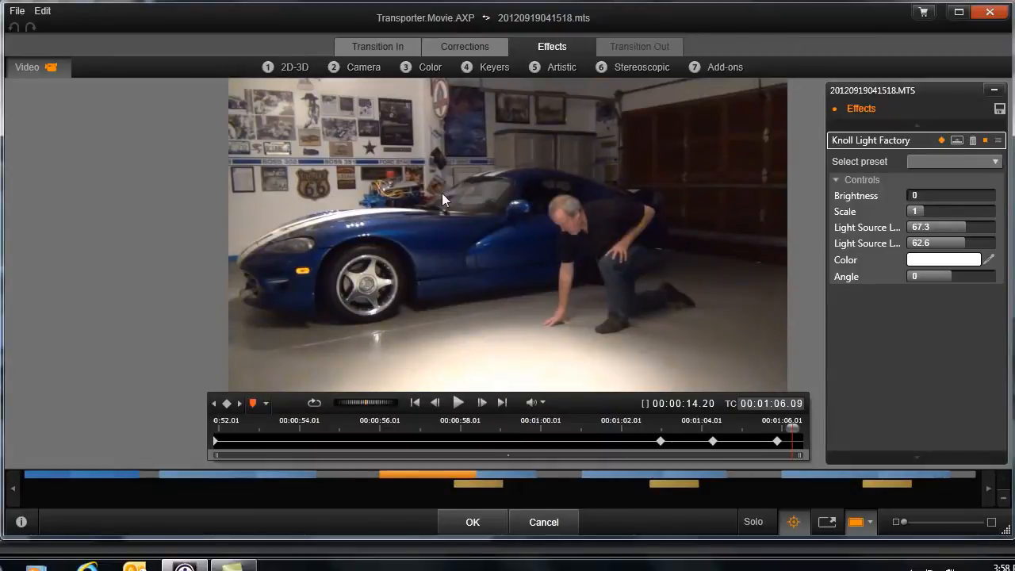
pyautogui.moveTo(599, 292)
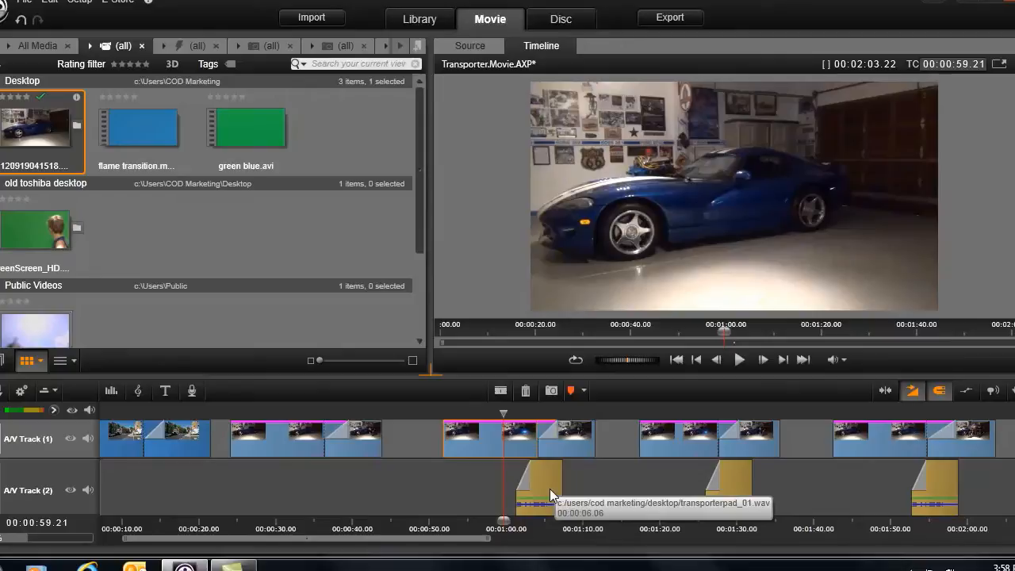
pyautogui.moveTo(501, 412)
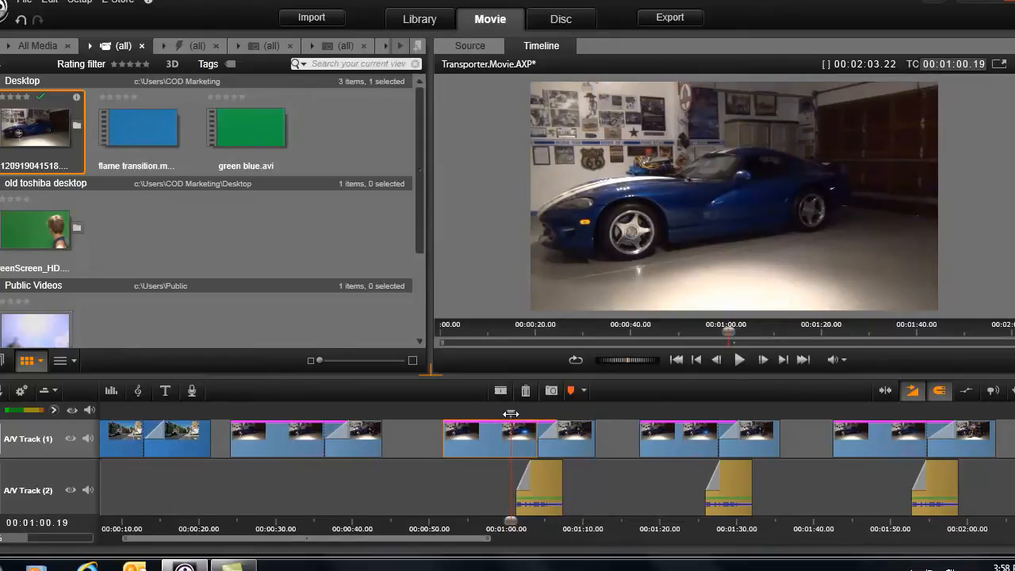
pyautogui.click(739, 359)
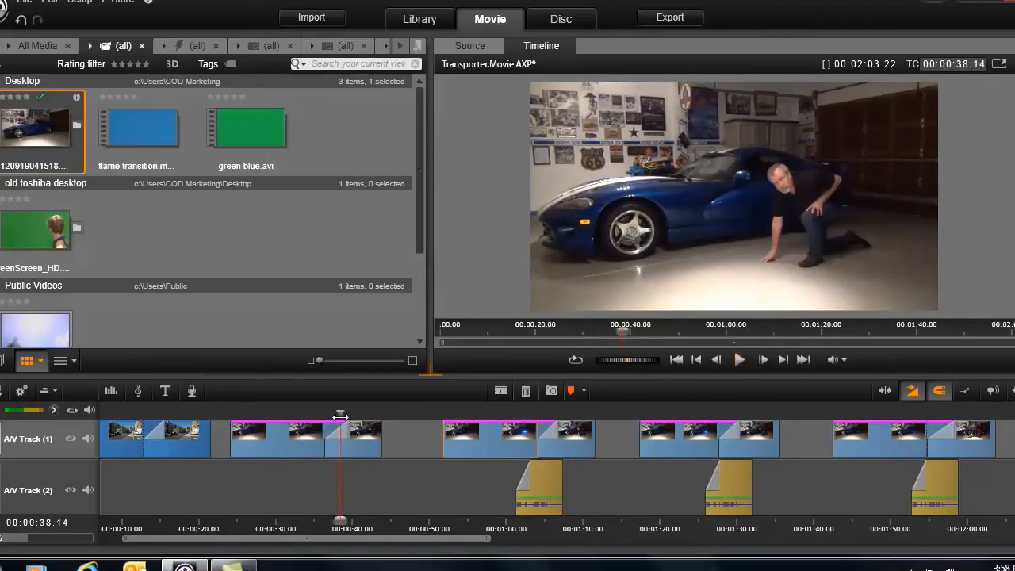
pyautogui.moveTo(339, 412); pyautogui.dragTo(320, 412)
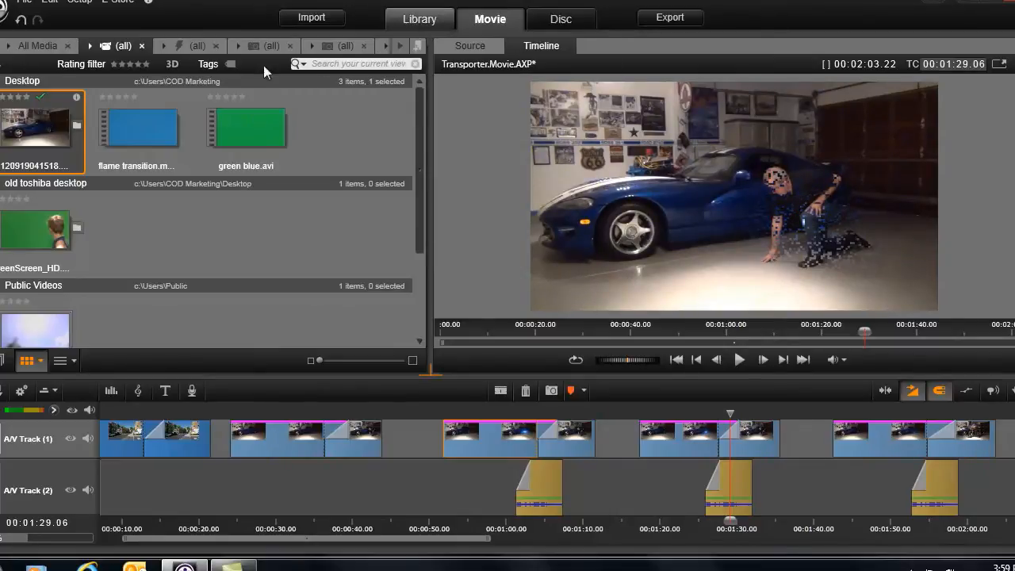
pyautogui.moveTo(181, 54)
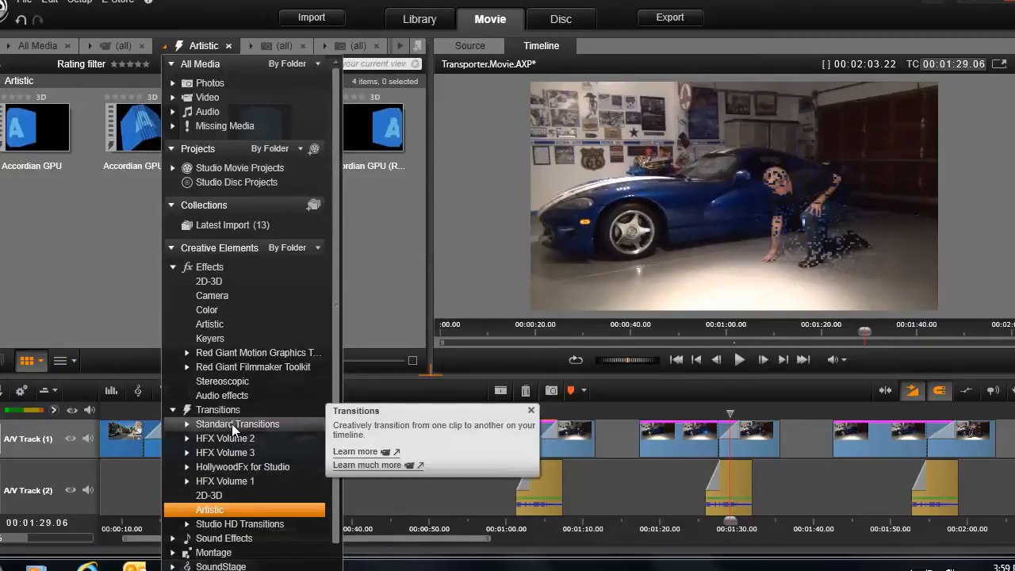
# Browse Standard Transitions down to the Matrix wipes, pick Matrix 4, and return the player to the Timeline.
pyautogui.click(238, 424)
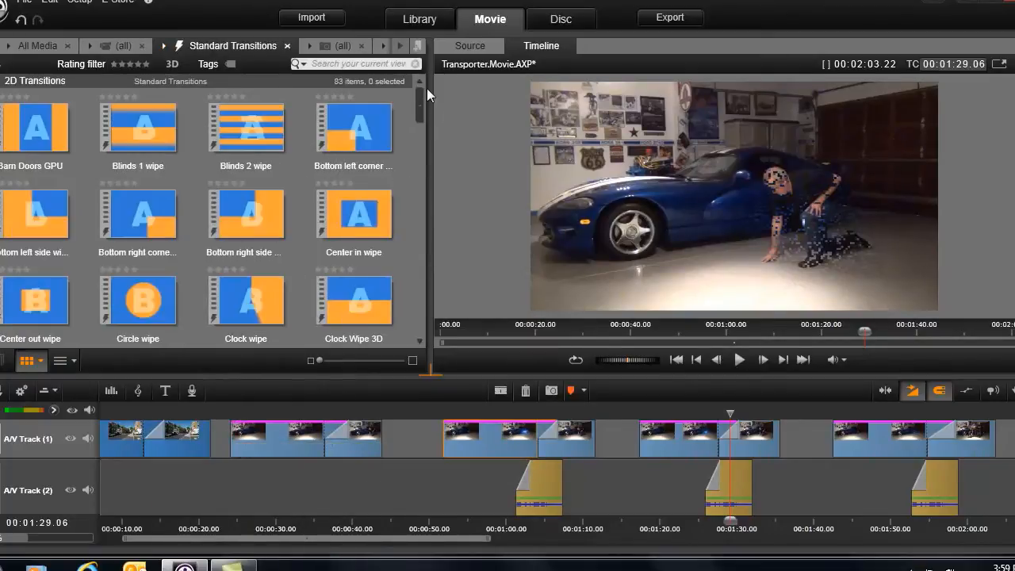
pyautogui.scroll(-3)
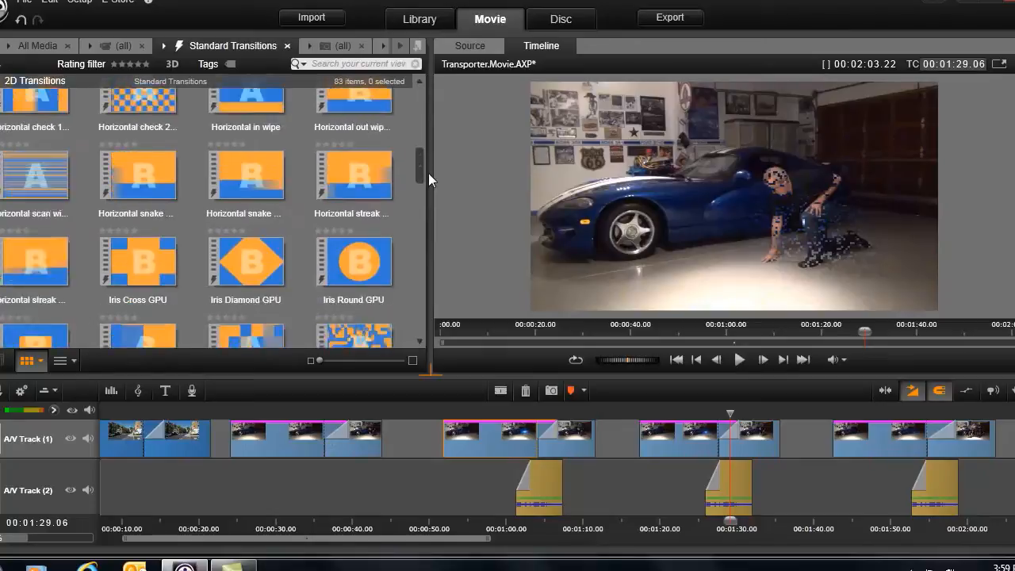
pyautogui.scroll(-3)
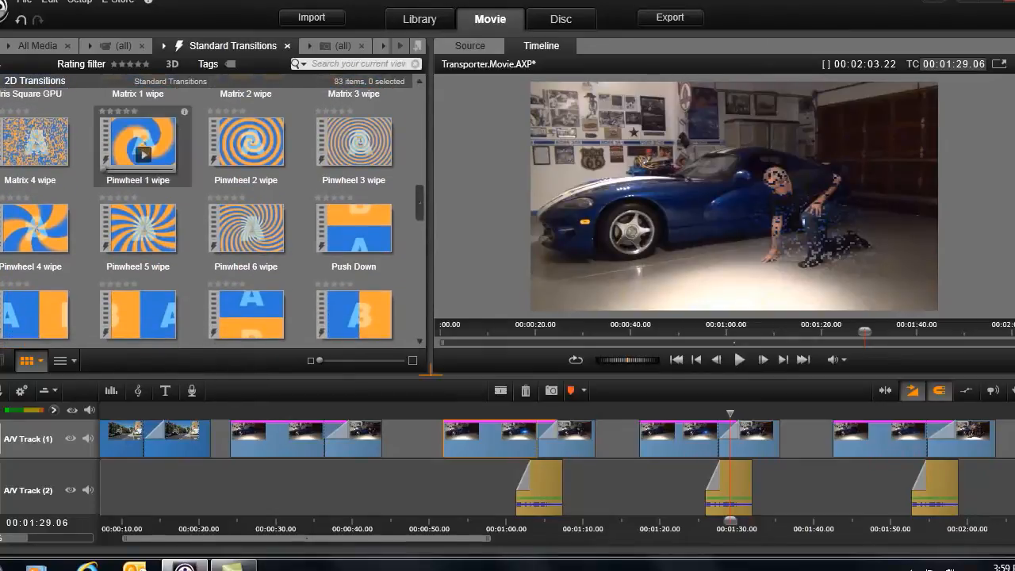
pyautogui.moveTo(35, 143)
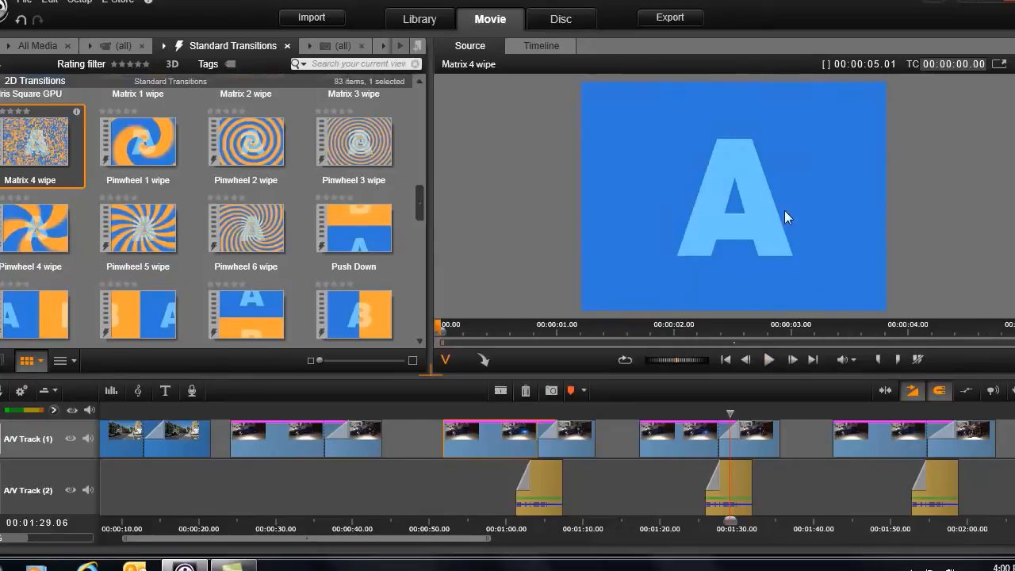
pyautogui.moveTo(680, 130)
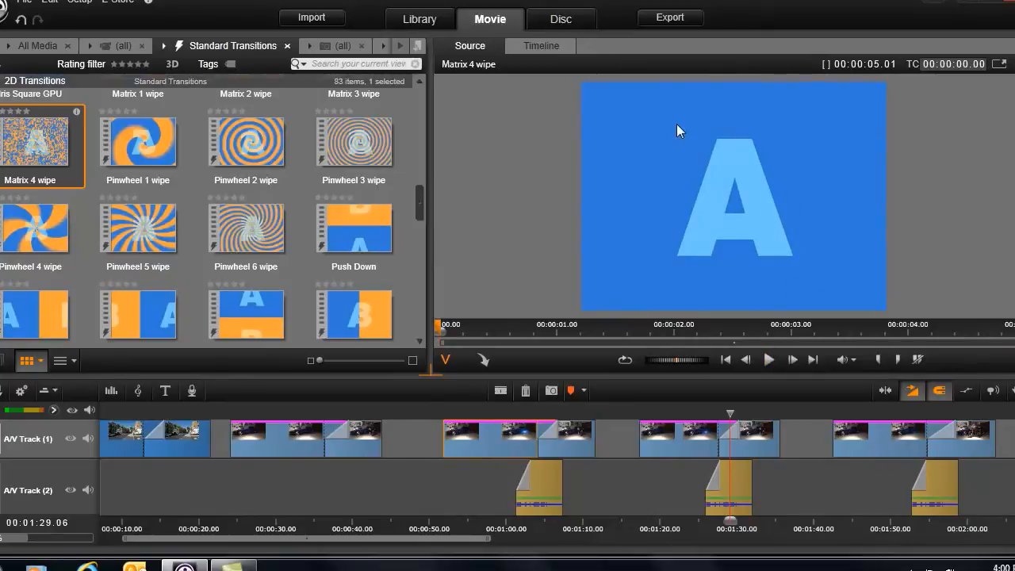
pyautogui.click(540, 44)
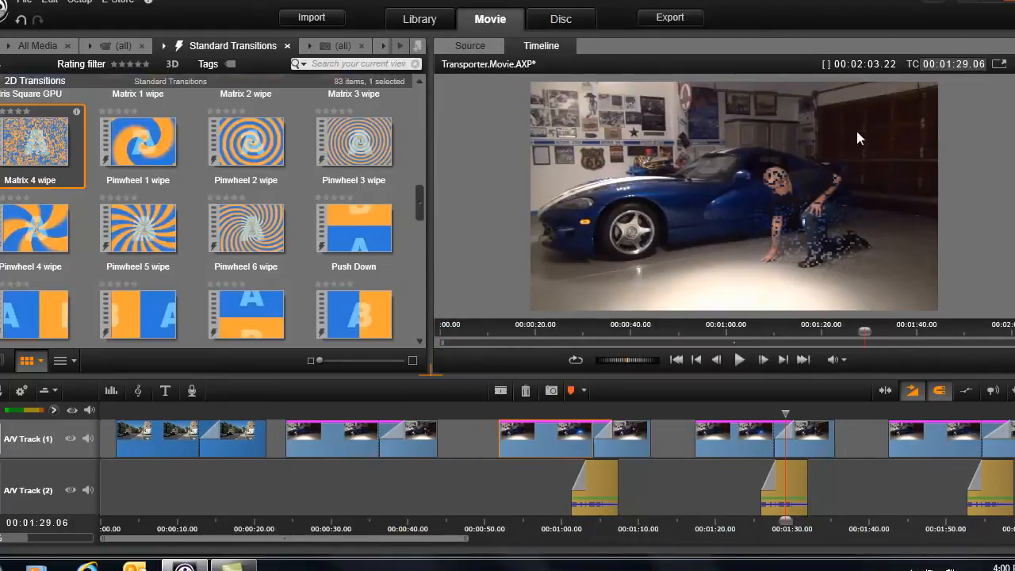
pyautogui.moveTo(871, 206)
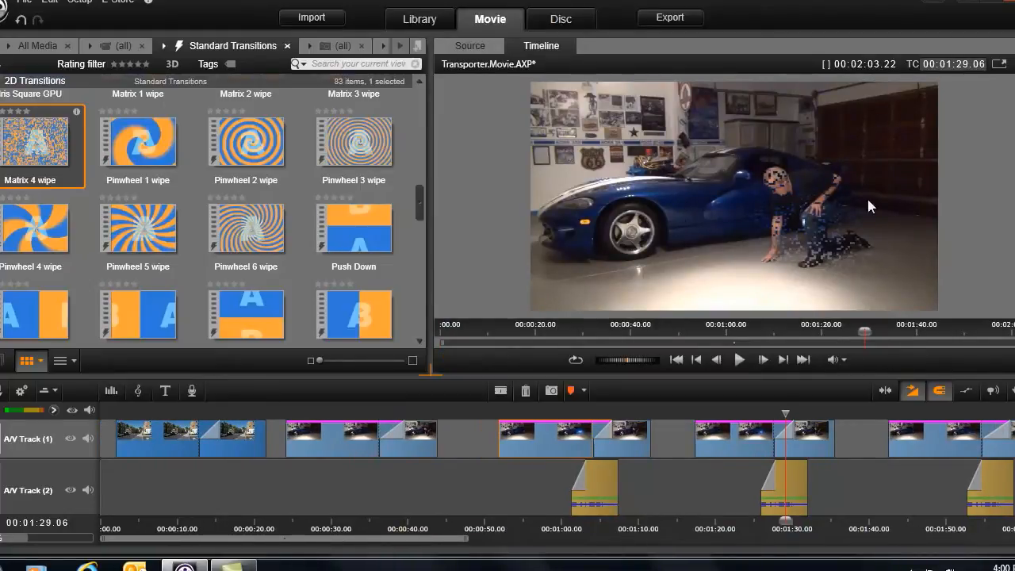
pyautogui.moveTo(719, 231)
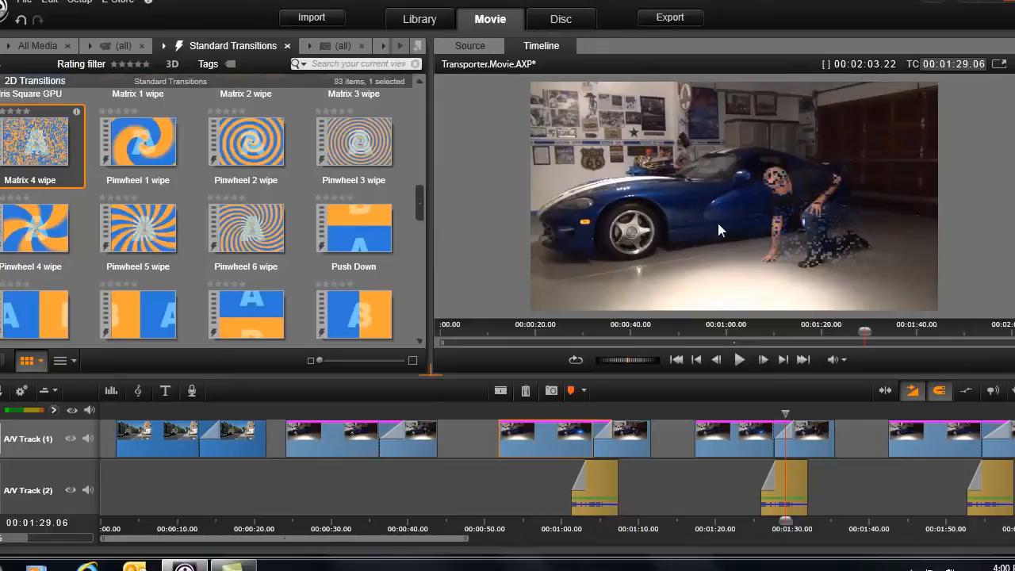
pyautogui.moveTo(732, 87)
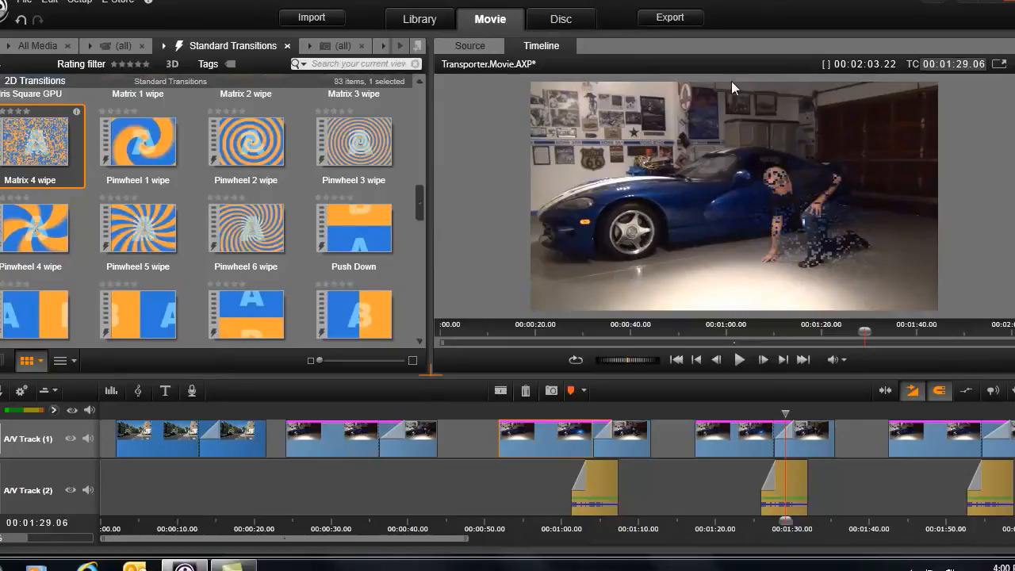
pyautogui.moveTo(674, 152)
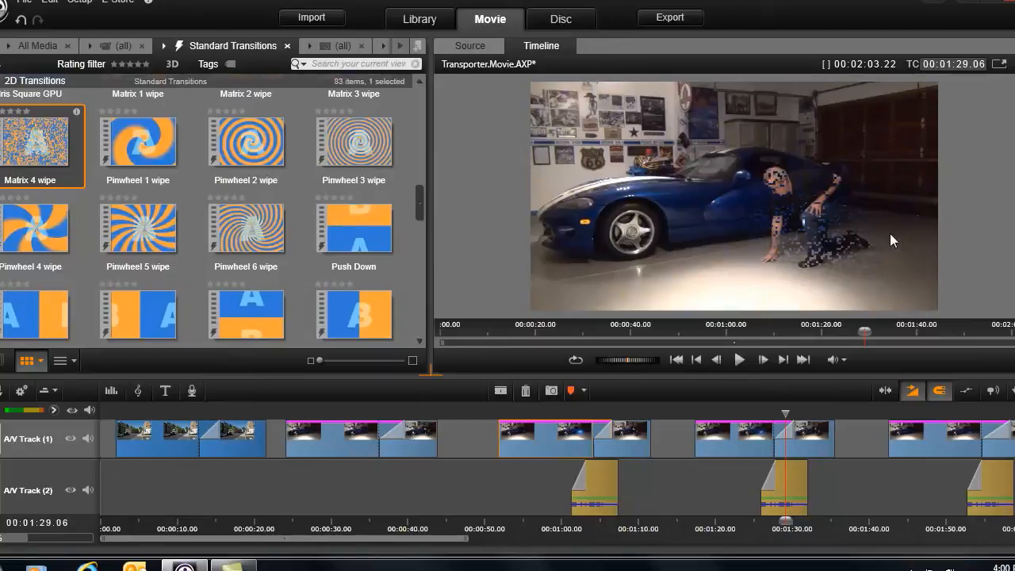
pyautogui.moveTo(32, 142)
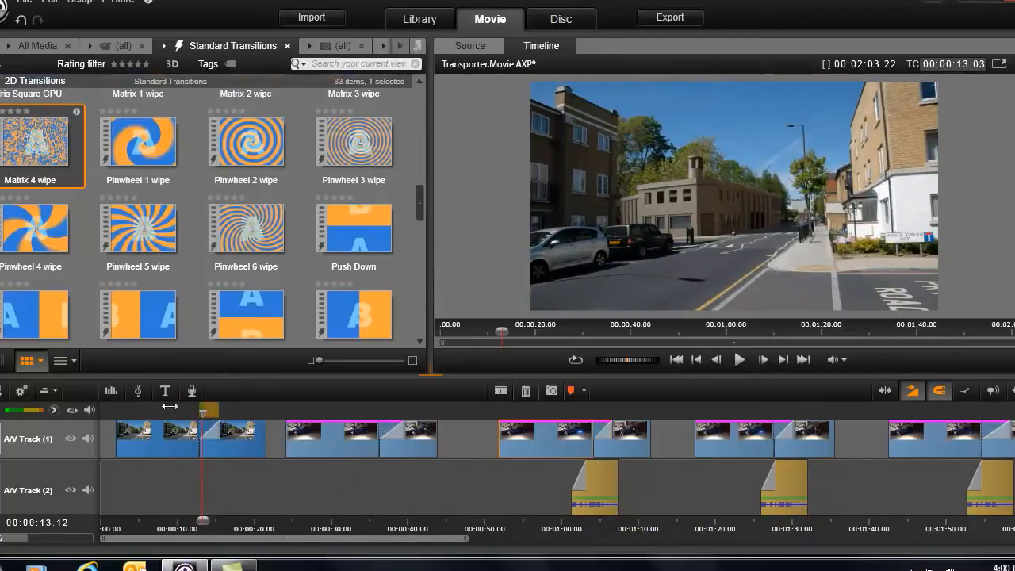
pyautogui.moveTo(202, 409); pyautogui.dragTo(151, 409)
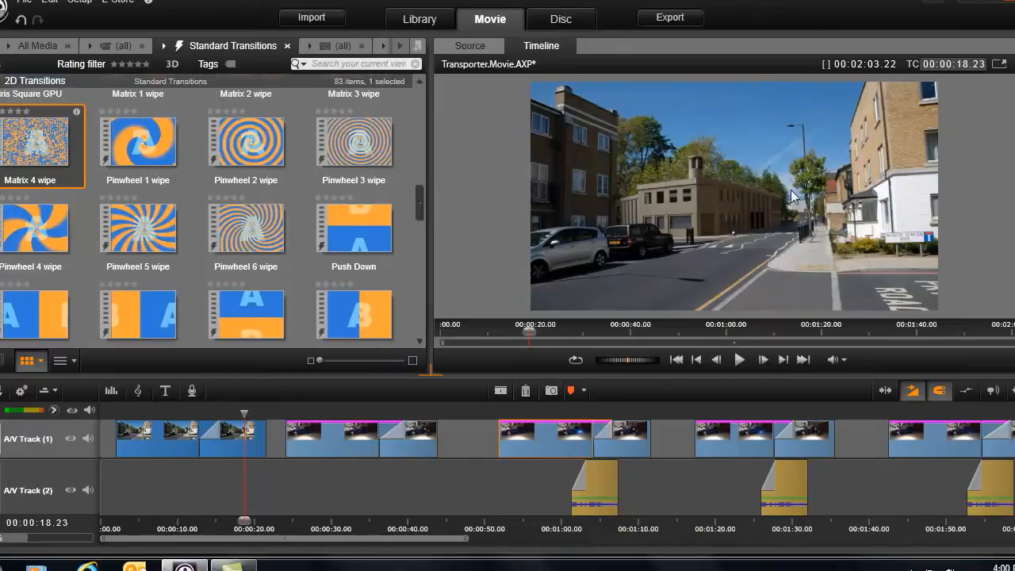
pyautogui.moveTo(244, 412)
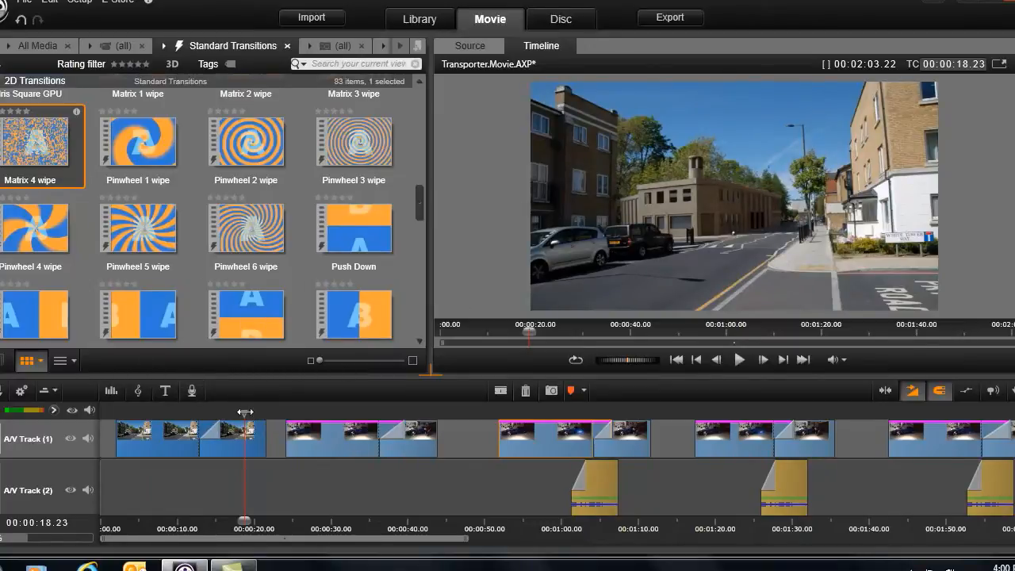
pyautogui.moveTo(192, 390)
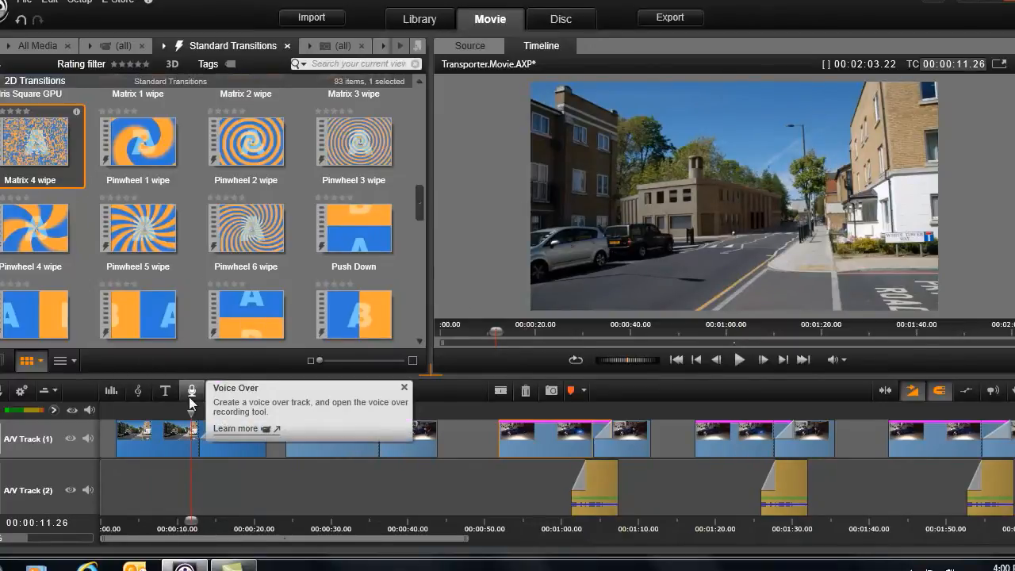
pyautogui.click(739, 358)
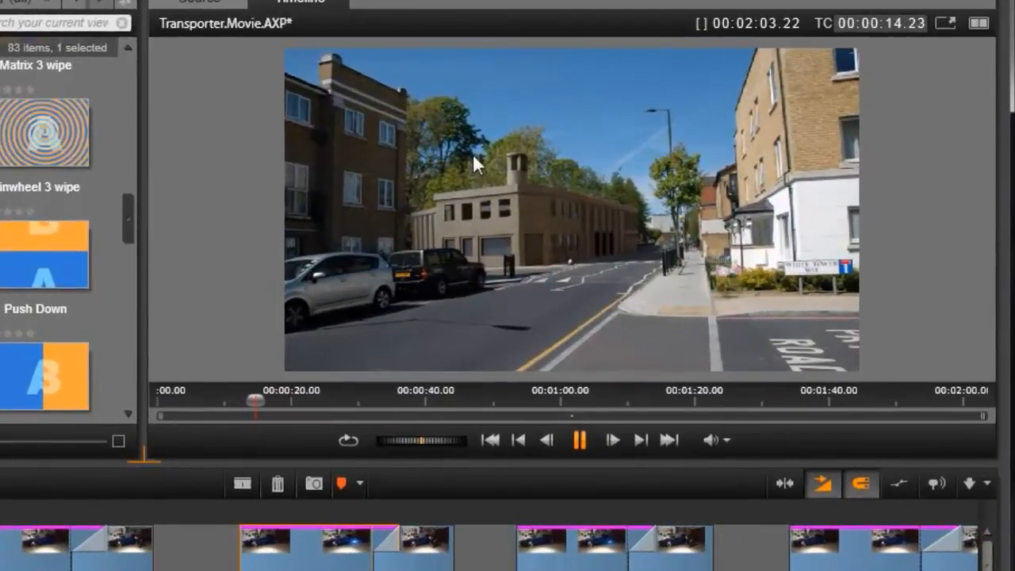
pyautogui.click(579, 440)
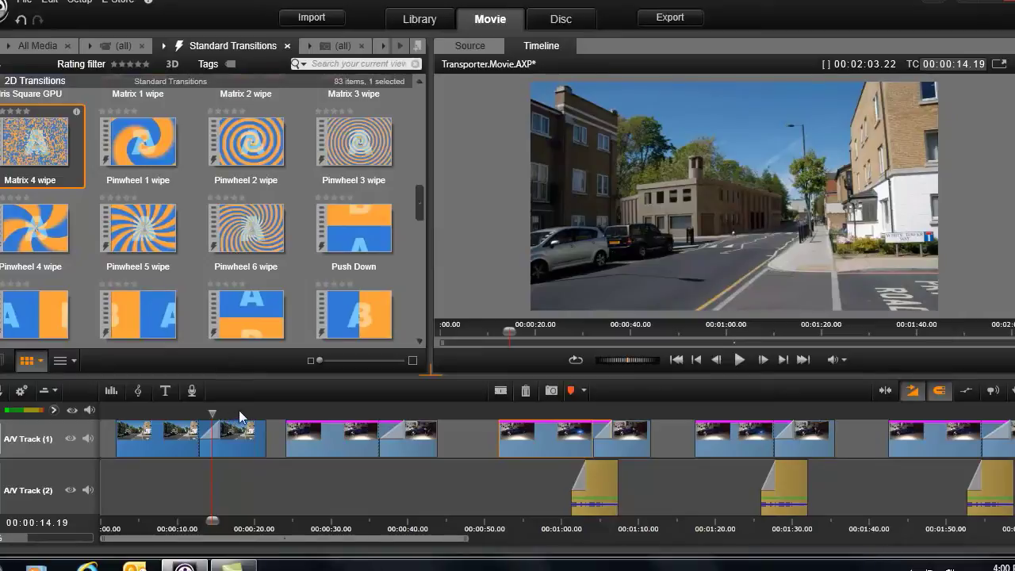
# Cue the playhead to the garage shot of the man beside the car for the Matrix 4 wipe preview.
pyautogui.click(751, 520)
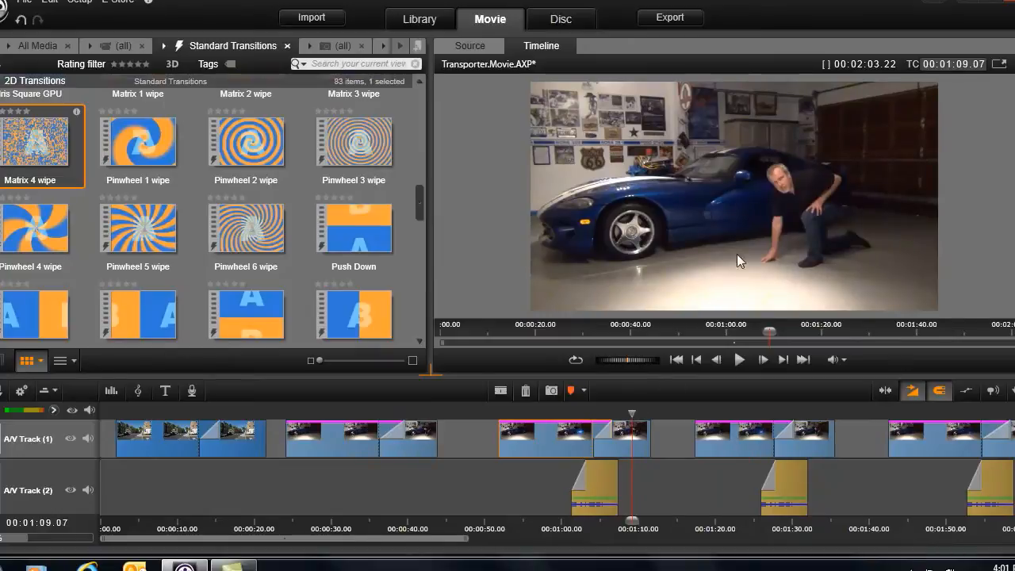
pyautogui.moveTo(841, 168)
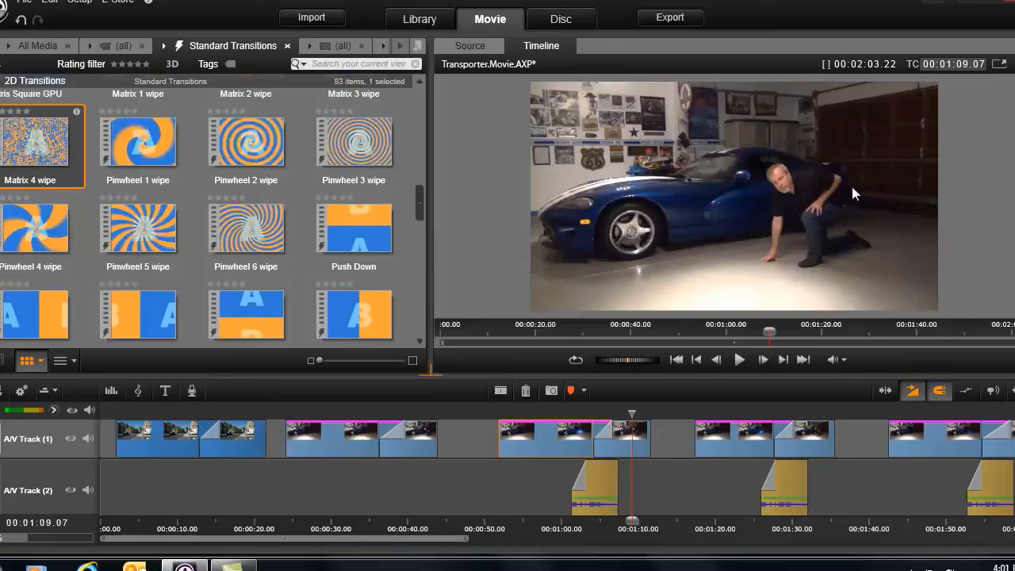
pyautogui.moveTo(678, 308)
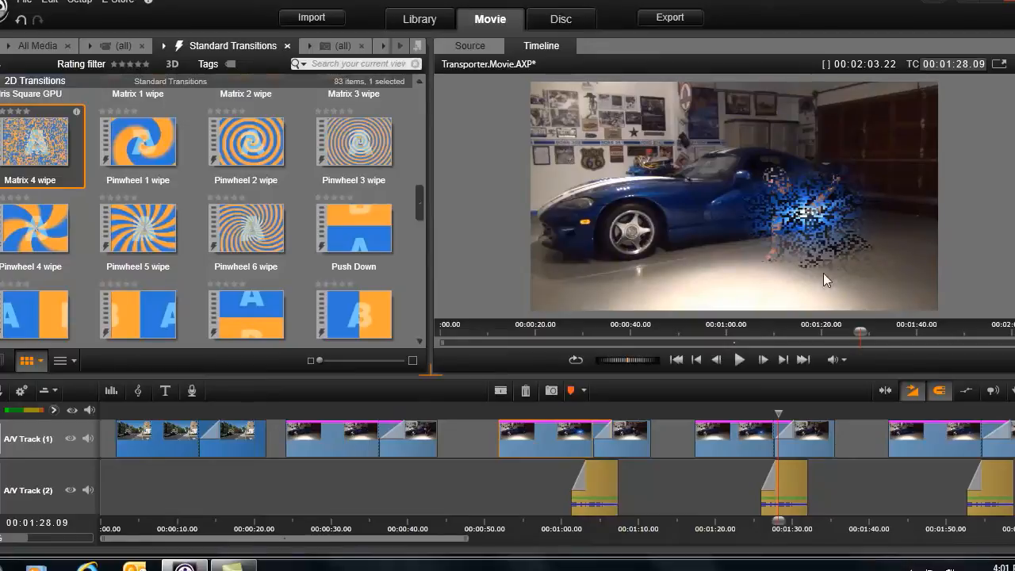
pyautogui.moveTo(780, 413)
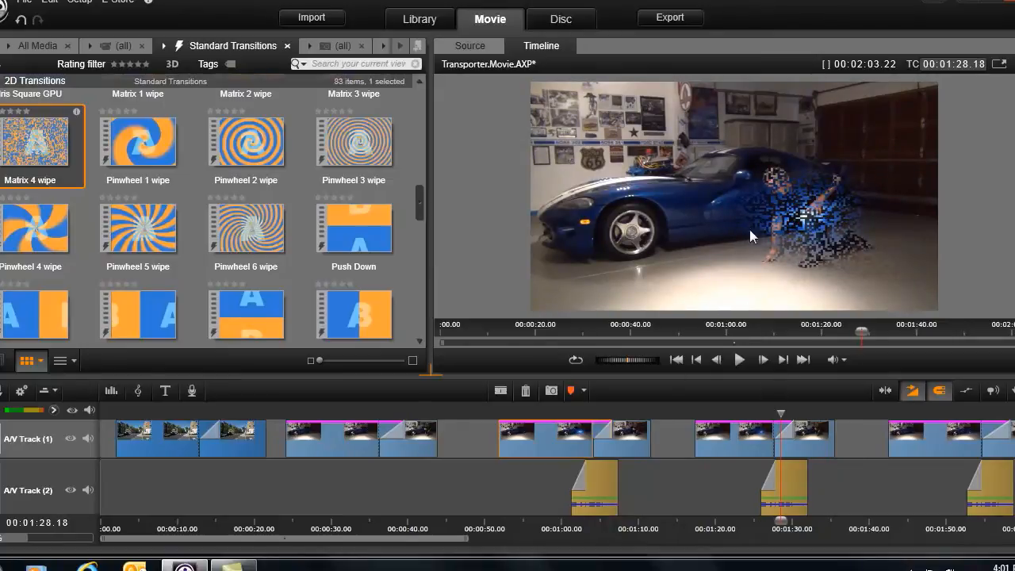
pyautogui.moveTo(810, 209)
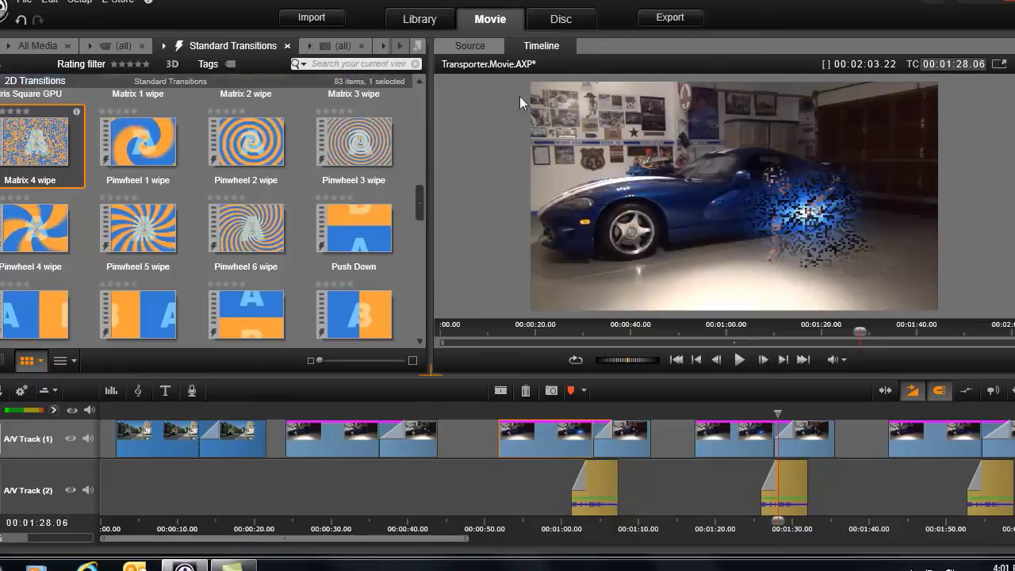
pyautogui.moveTo(568, 273)
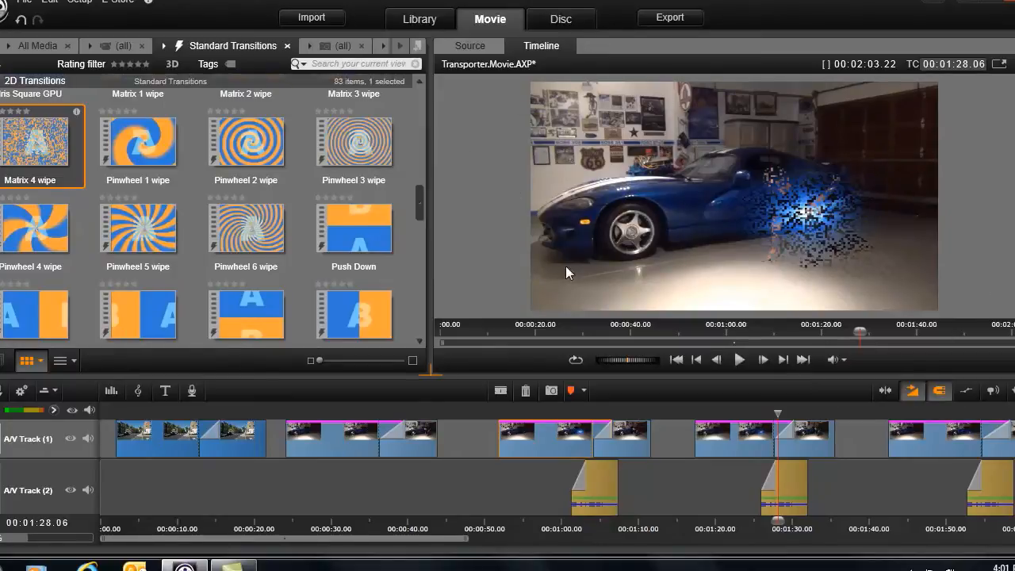
pyautogui.moveTo(831, 286)
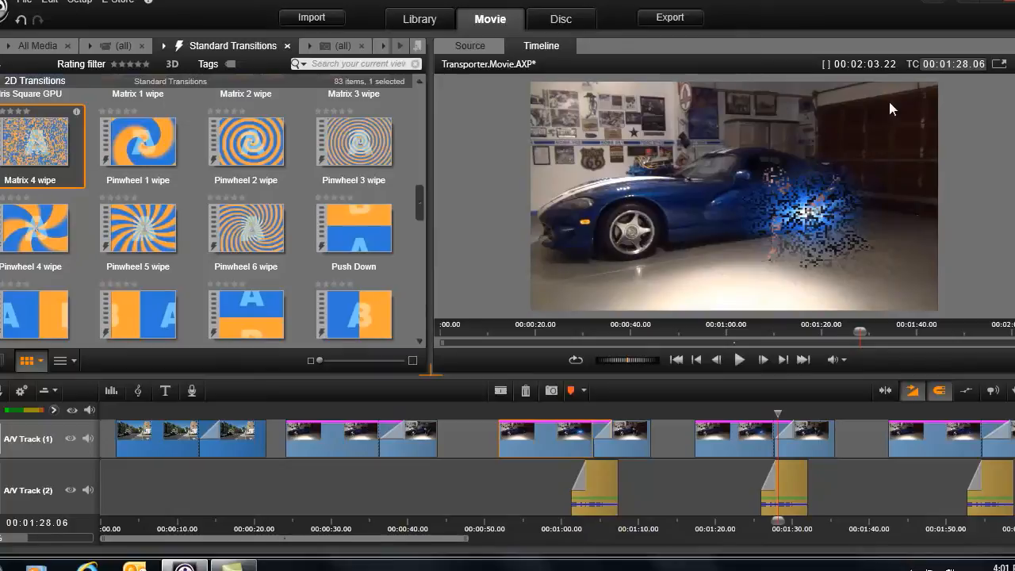
pyautogui.moveTo(165, 457)
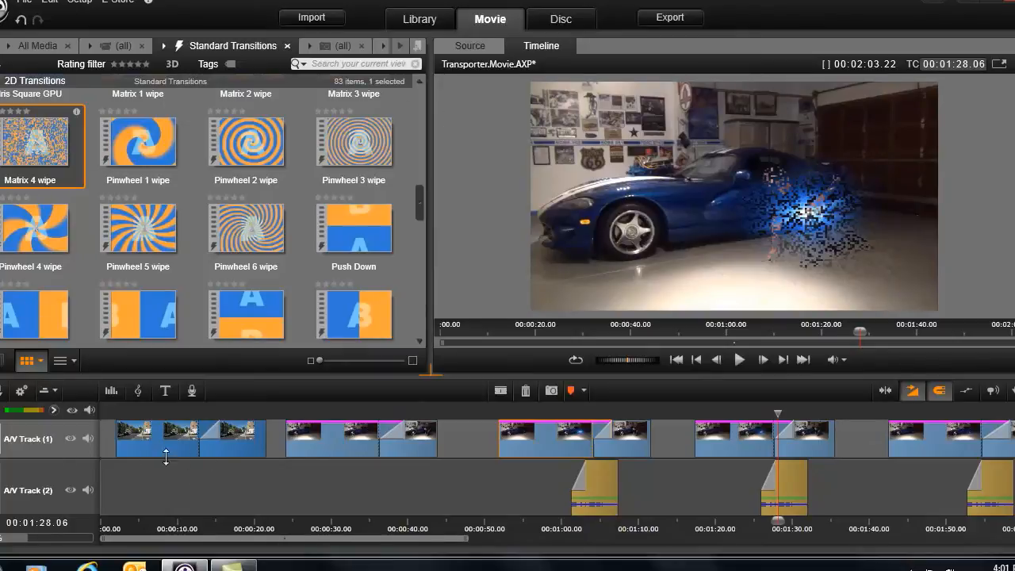
pyautogui.moveTo(662, 197)
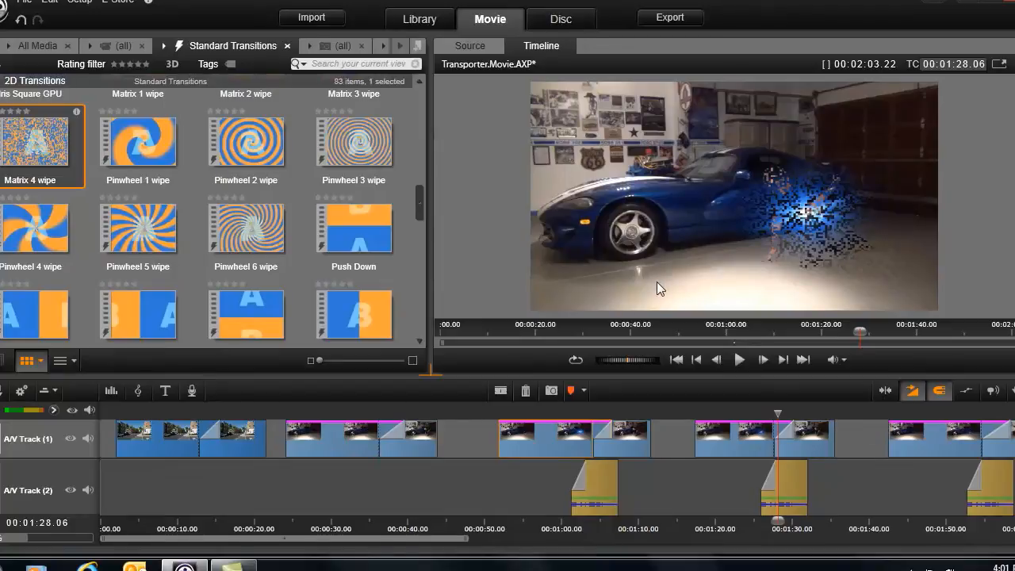
pyautogui.moveTo(752, 175)
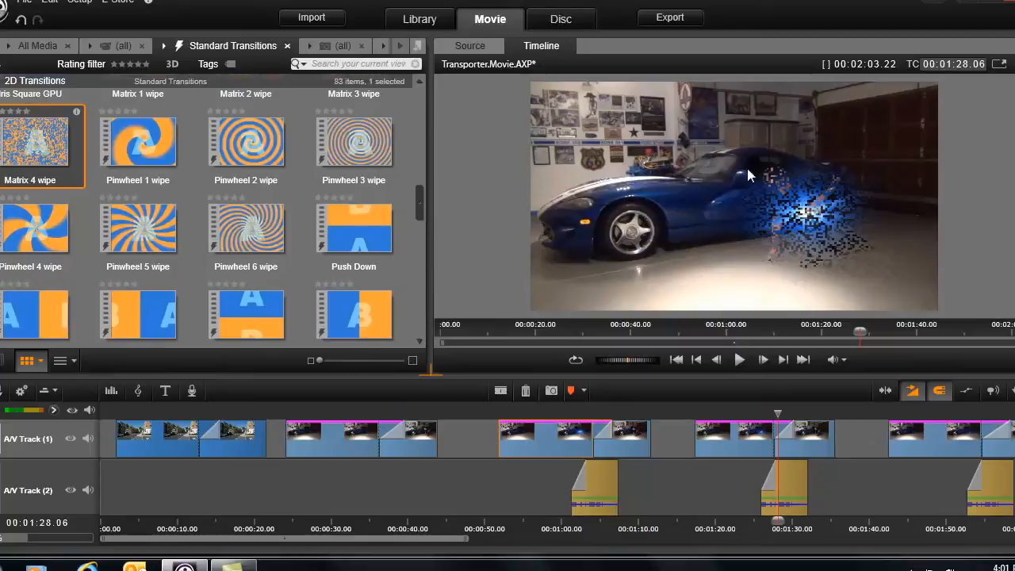
pyautogui.moveTo(662, 194)
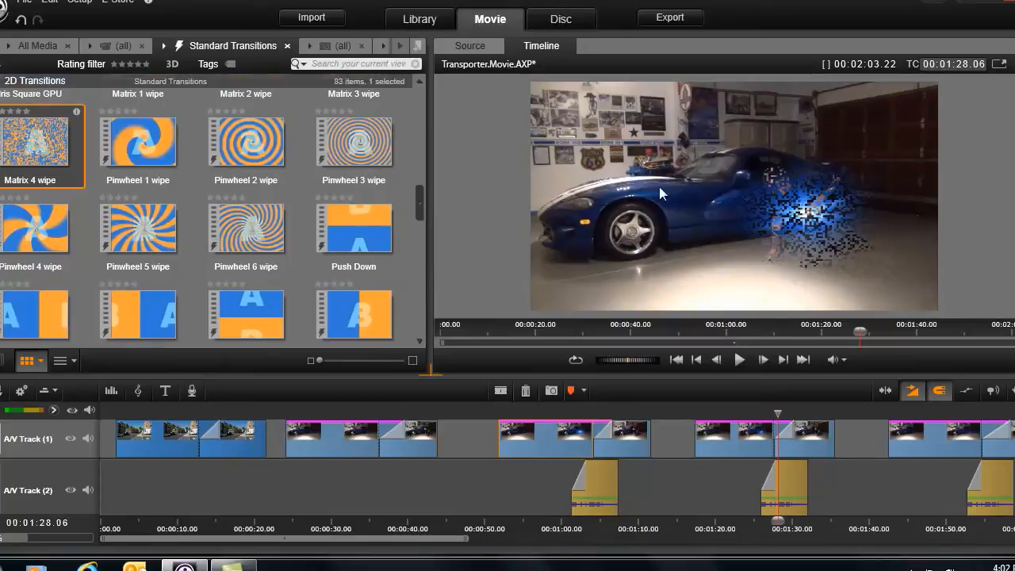
pyautogui.moveTo(780, 410)
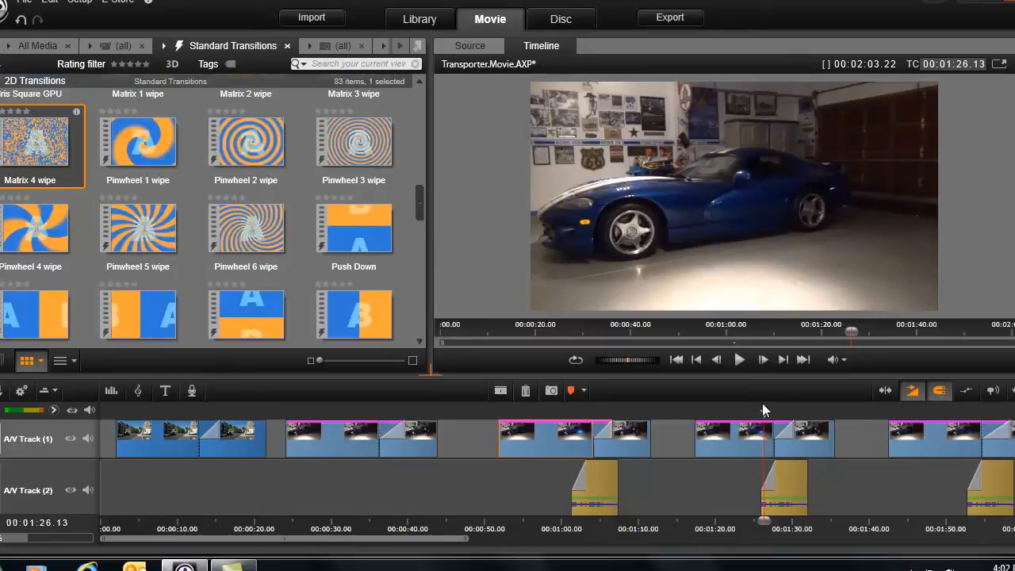
# Play from about 1:51 and pause on the man materialised on the red motorcycle beside the car.
pyautogui.click(739, 359)
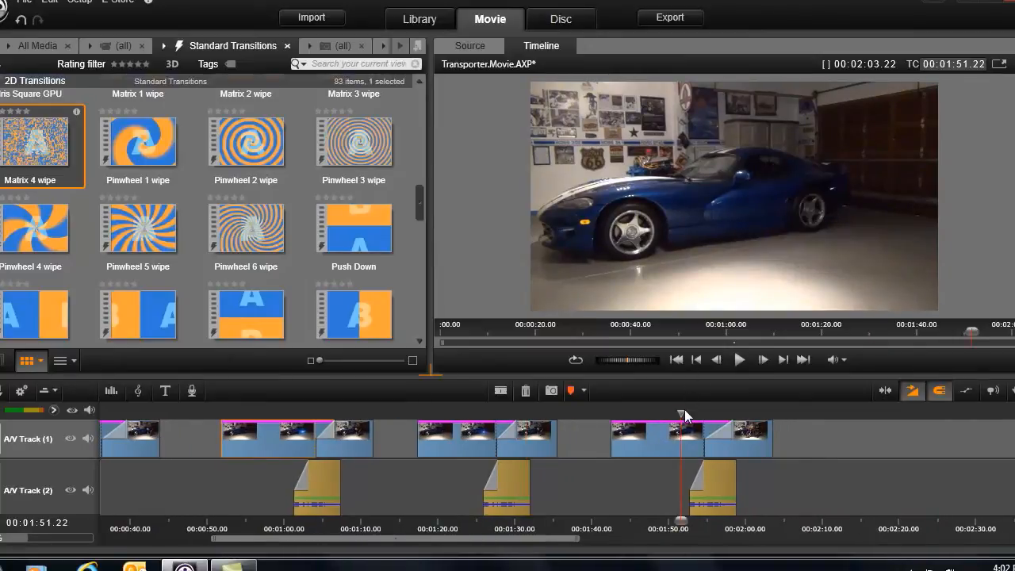
pyautogui.click(739, 358)
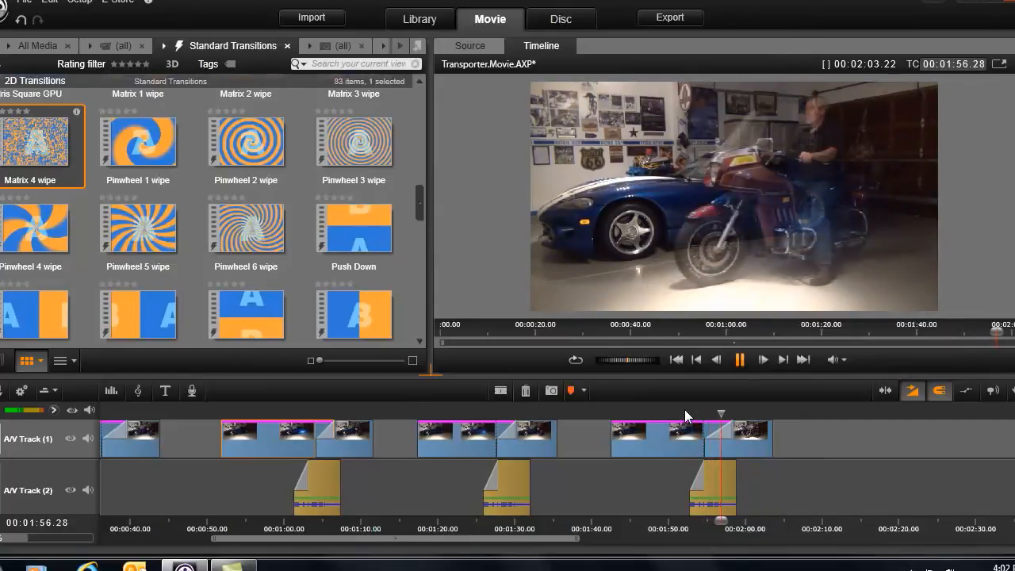
pyautogui.click(739, 358)
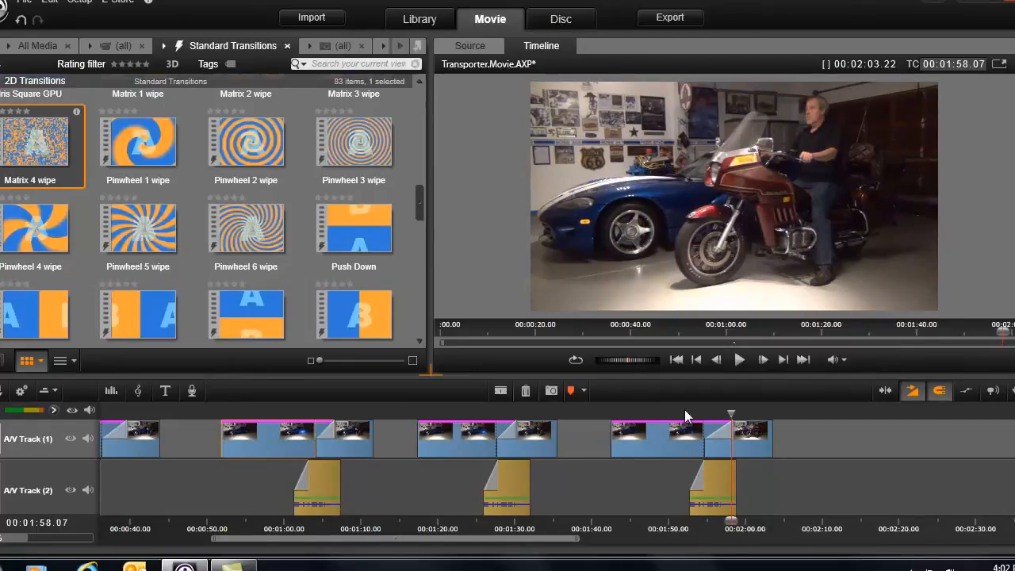
pyautogui.moveTo(691, 301)
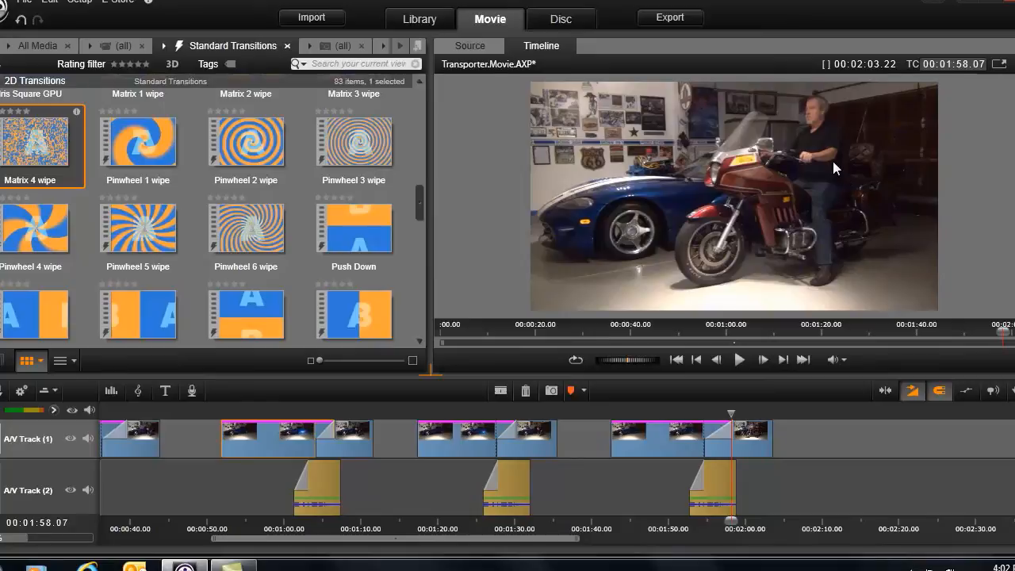
pyautogui.moveTo(821, 142)
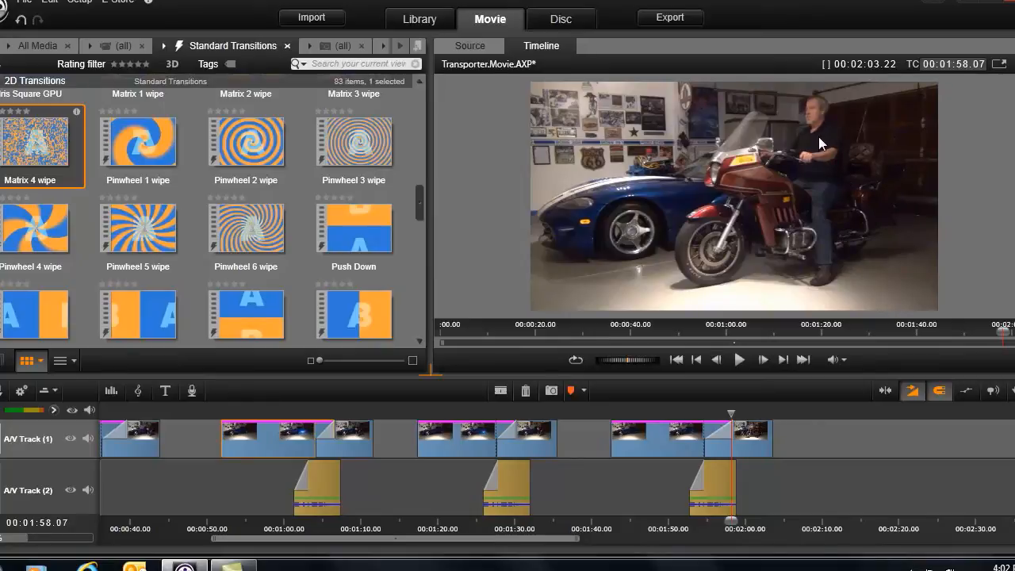
pyautogui.moveTo(732, 238)
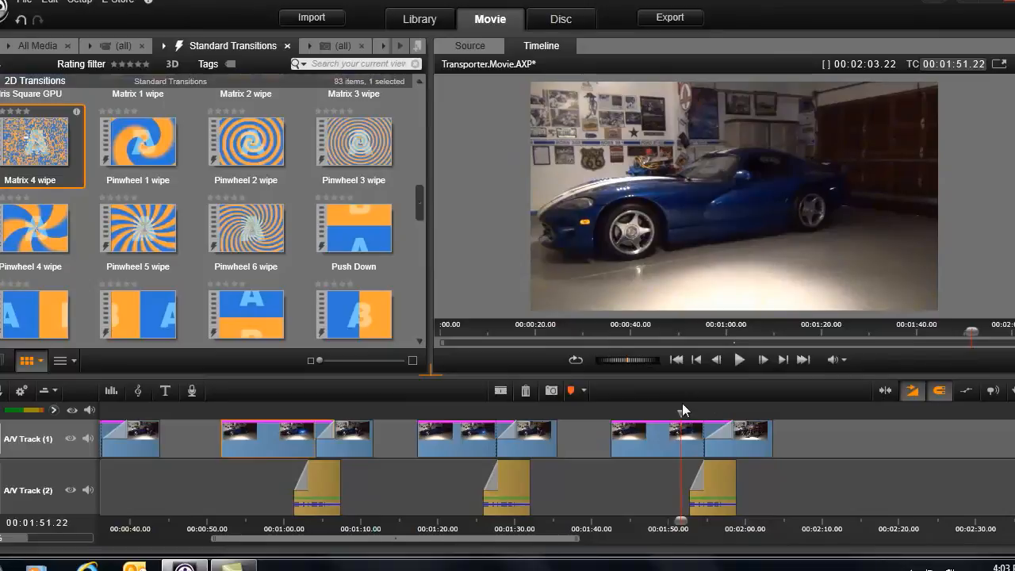
pyautogui.click(739, 359)
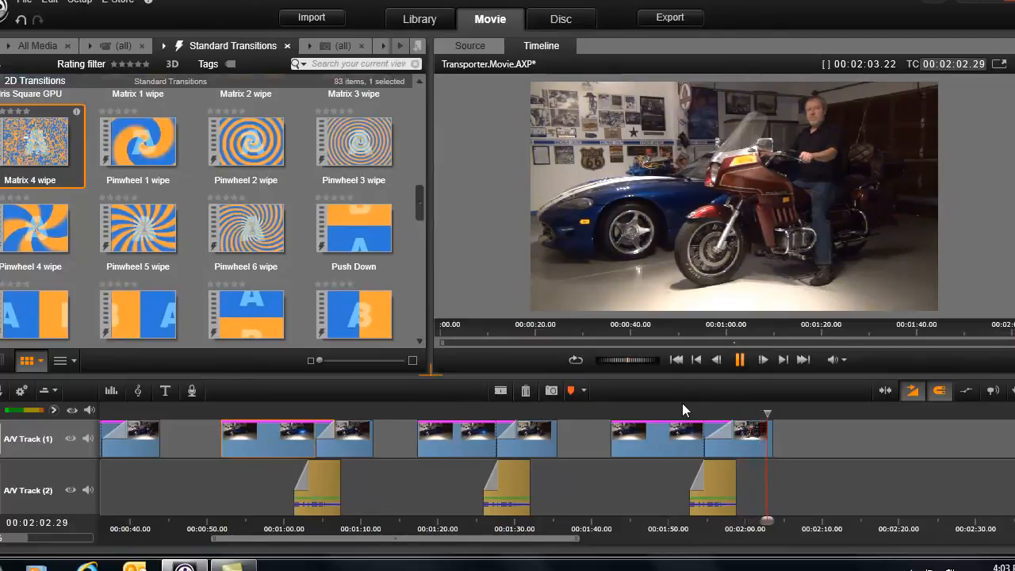
pyautogui.click(739, 359)
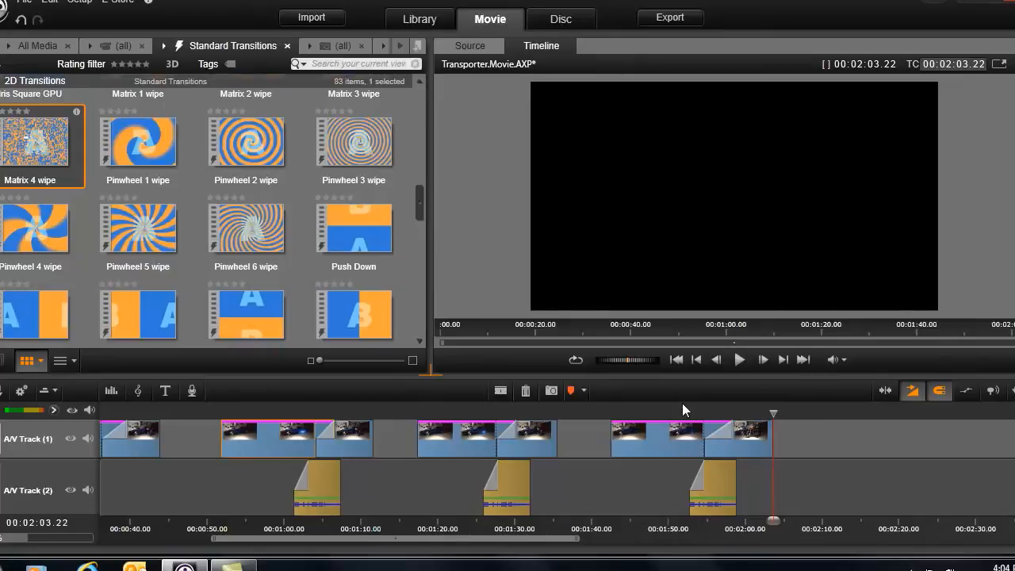
pyautogui.moveTo(672, 409)
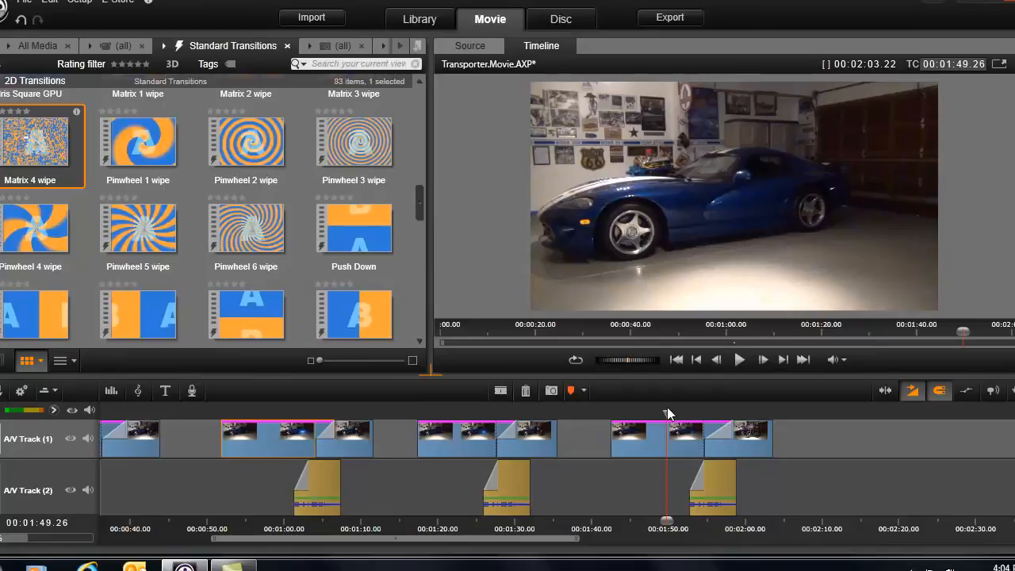
pyautogui.moveTo(589, 202)
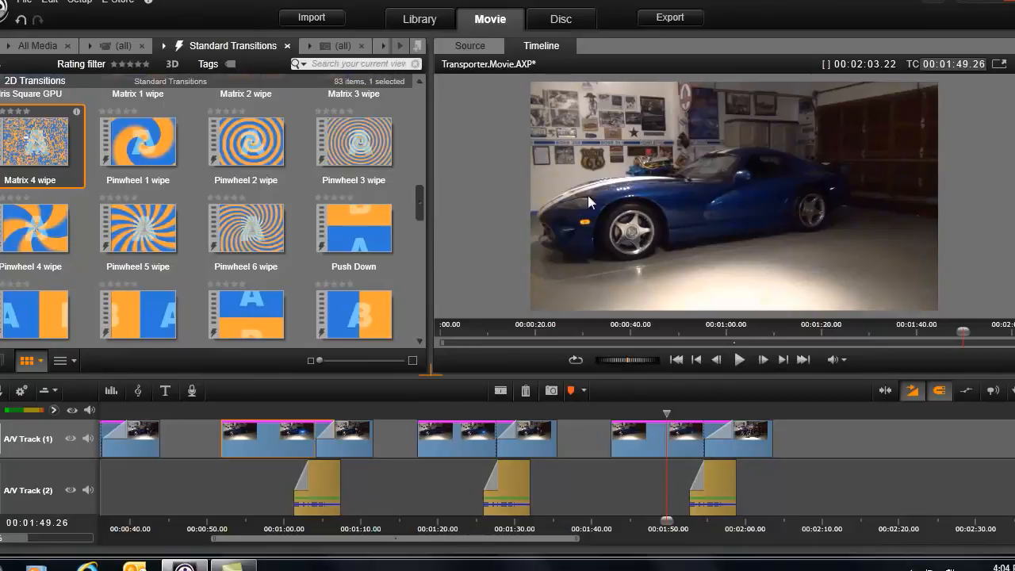
pyautogui.moveTo(863, 295)
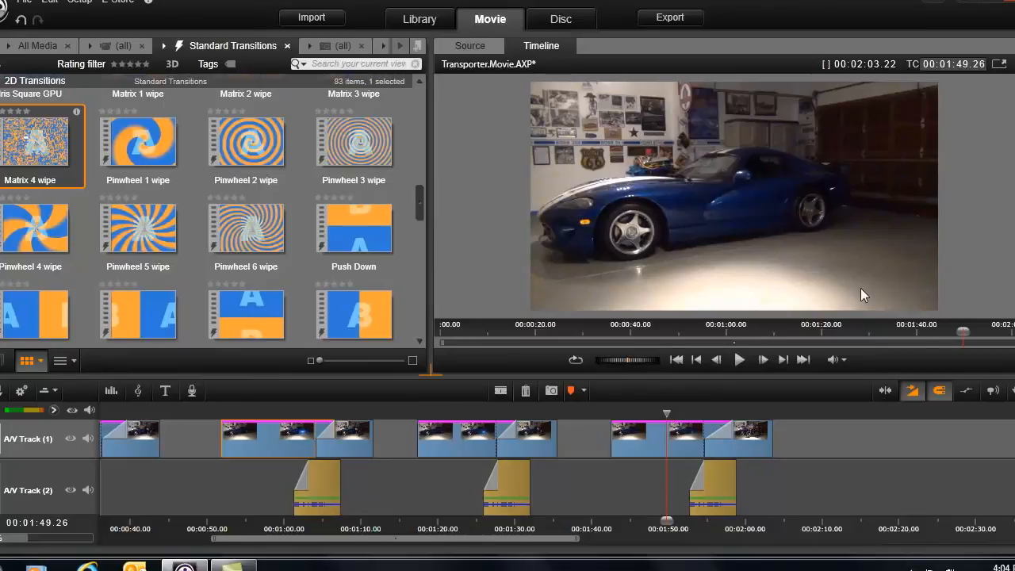